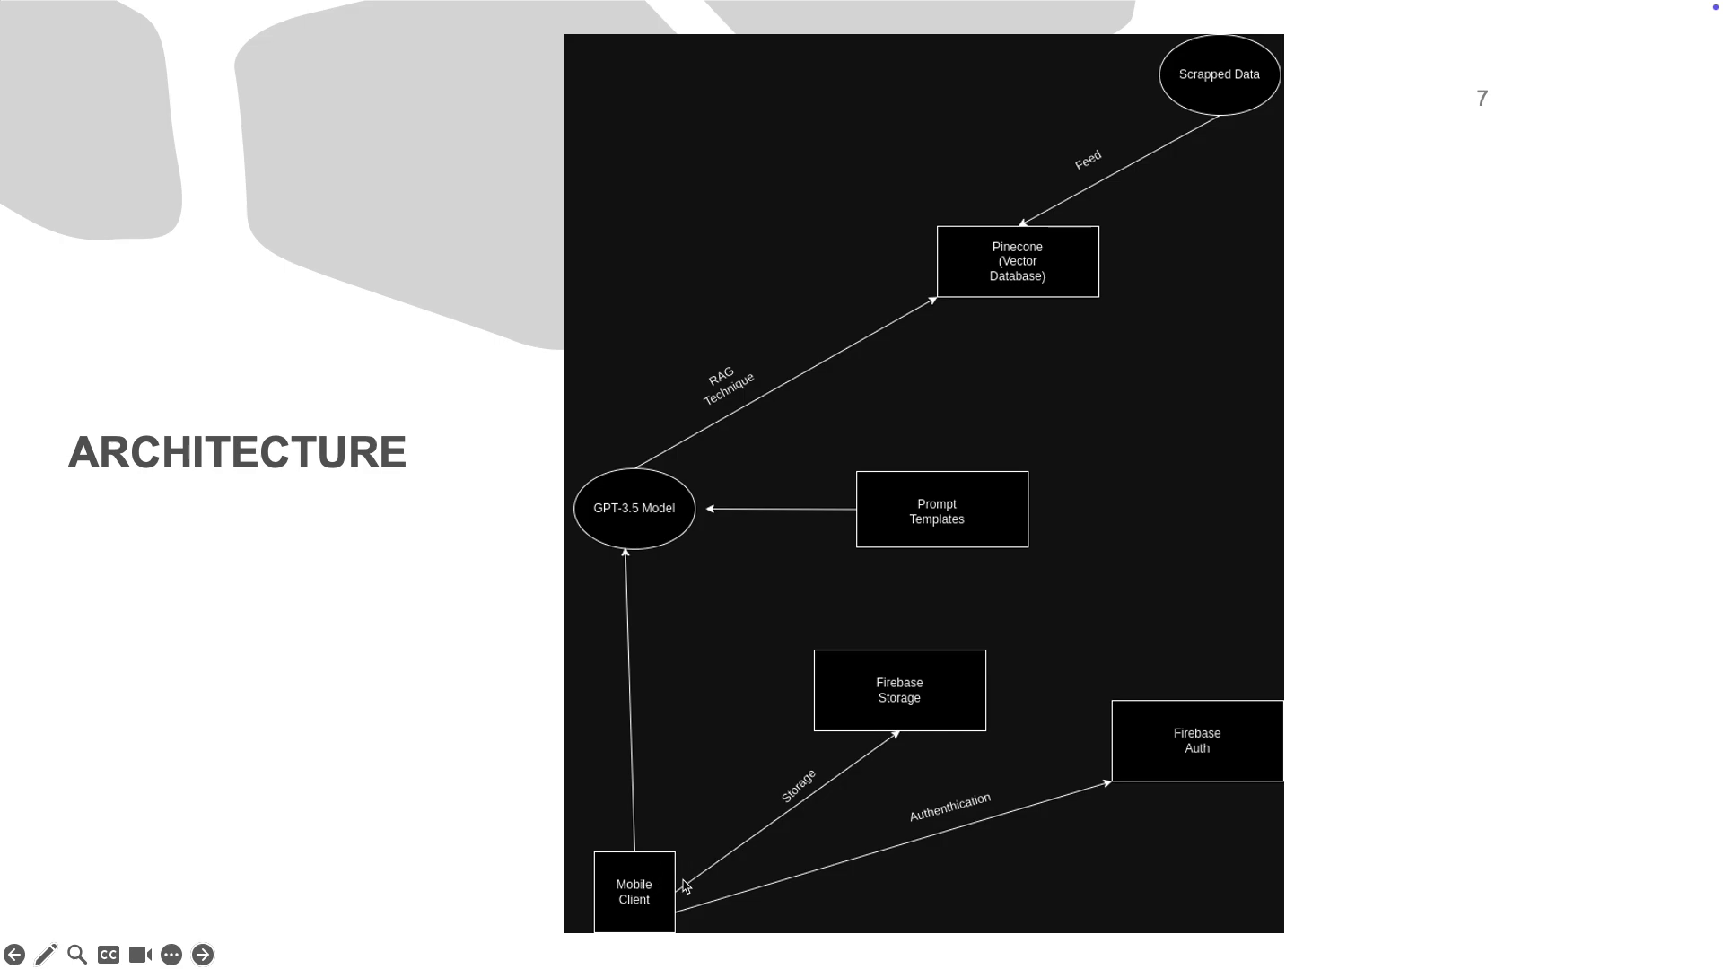
pyautogui.moveTo(1108, 797)
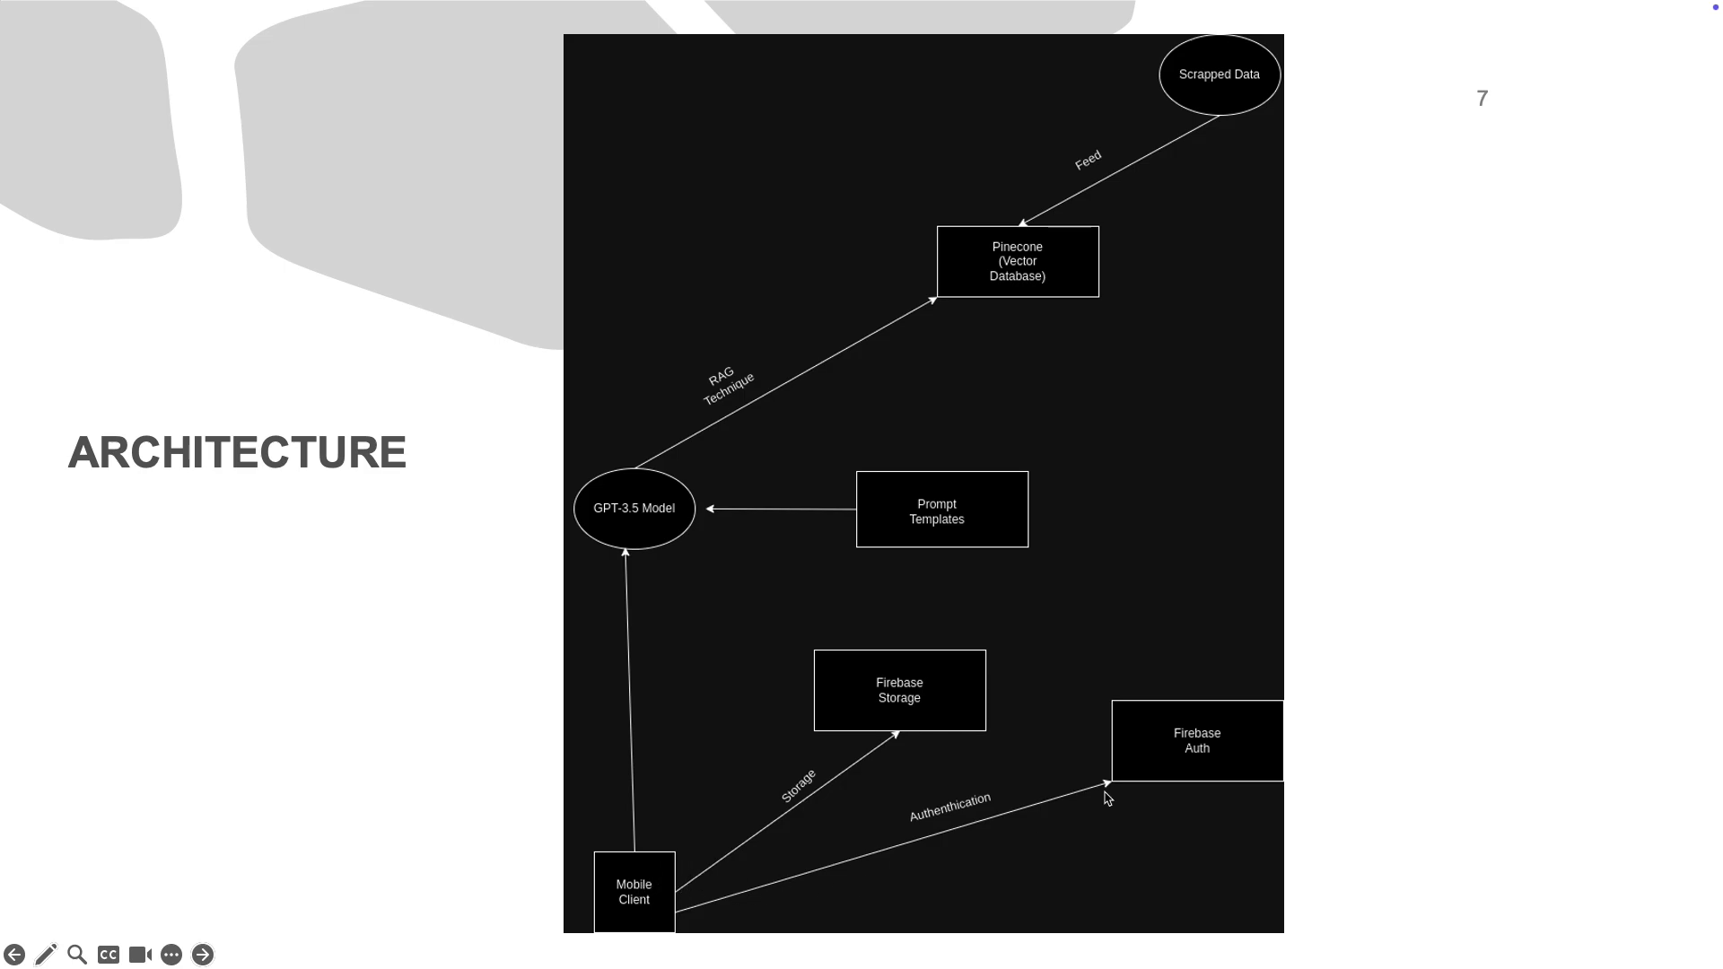
pyautogui.moveTo(517, 888)
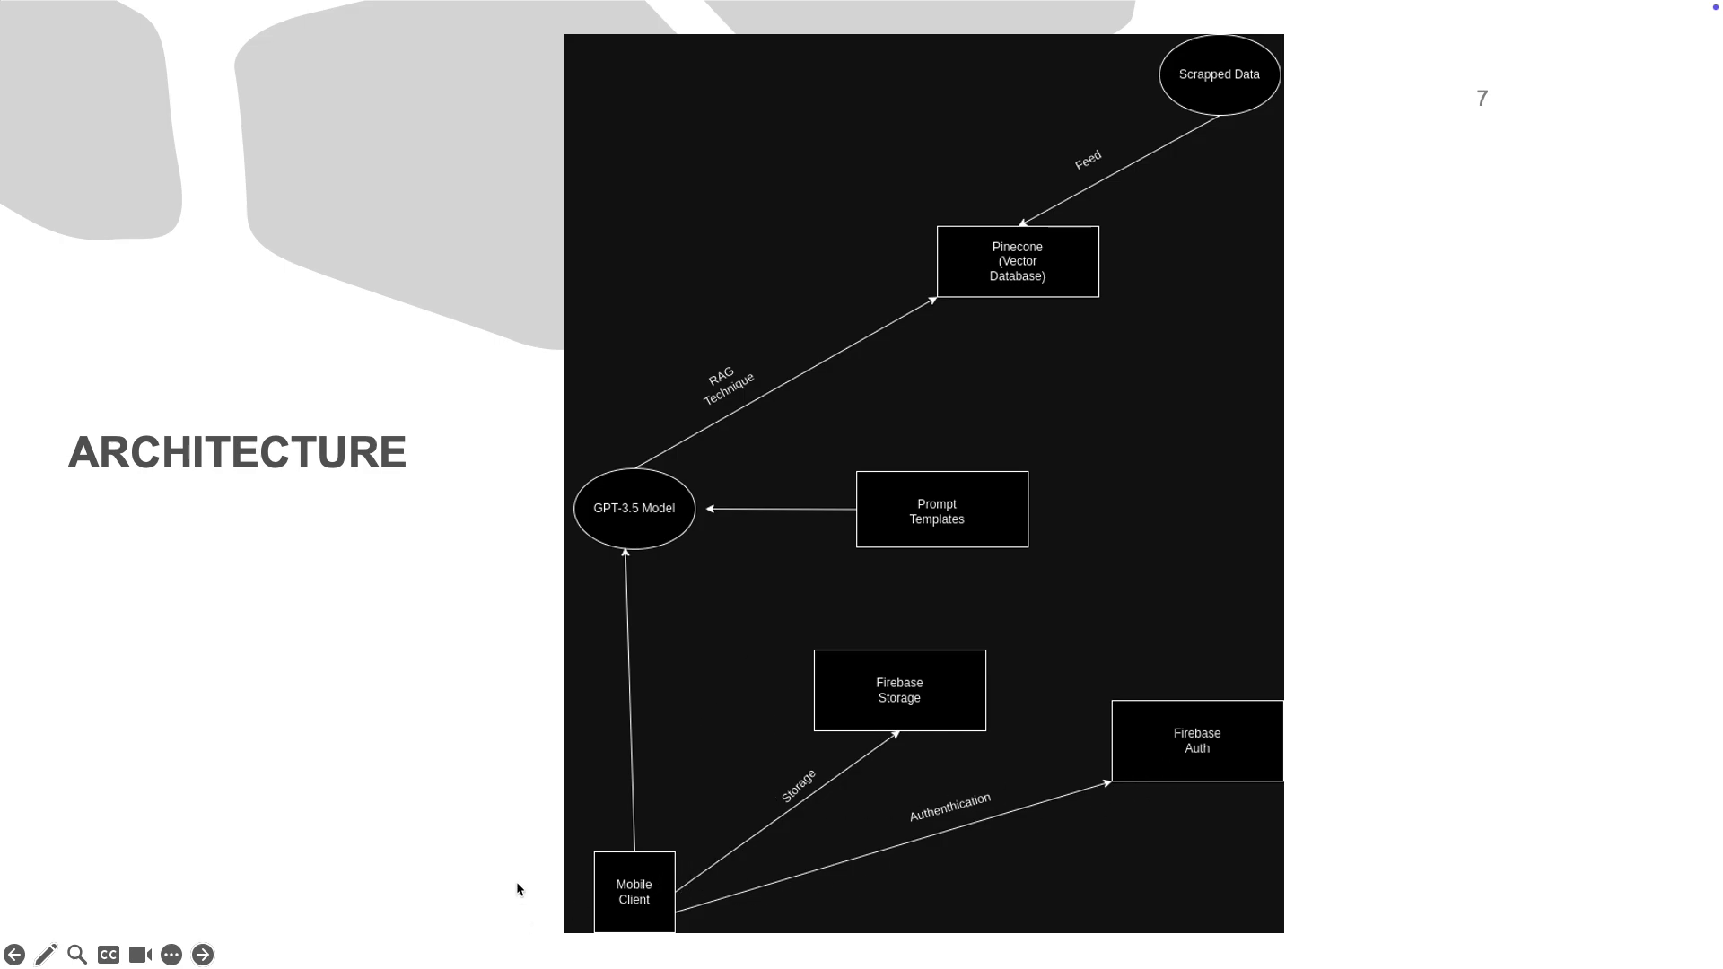
pyautogui.moveTo(1206, 732)
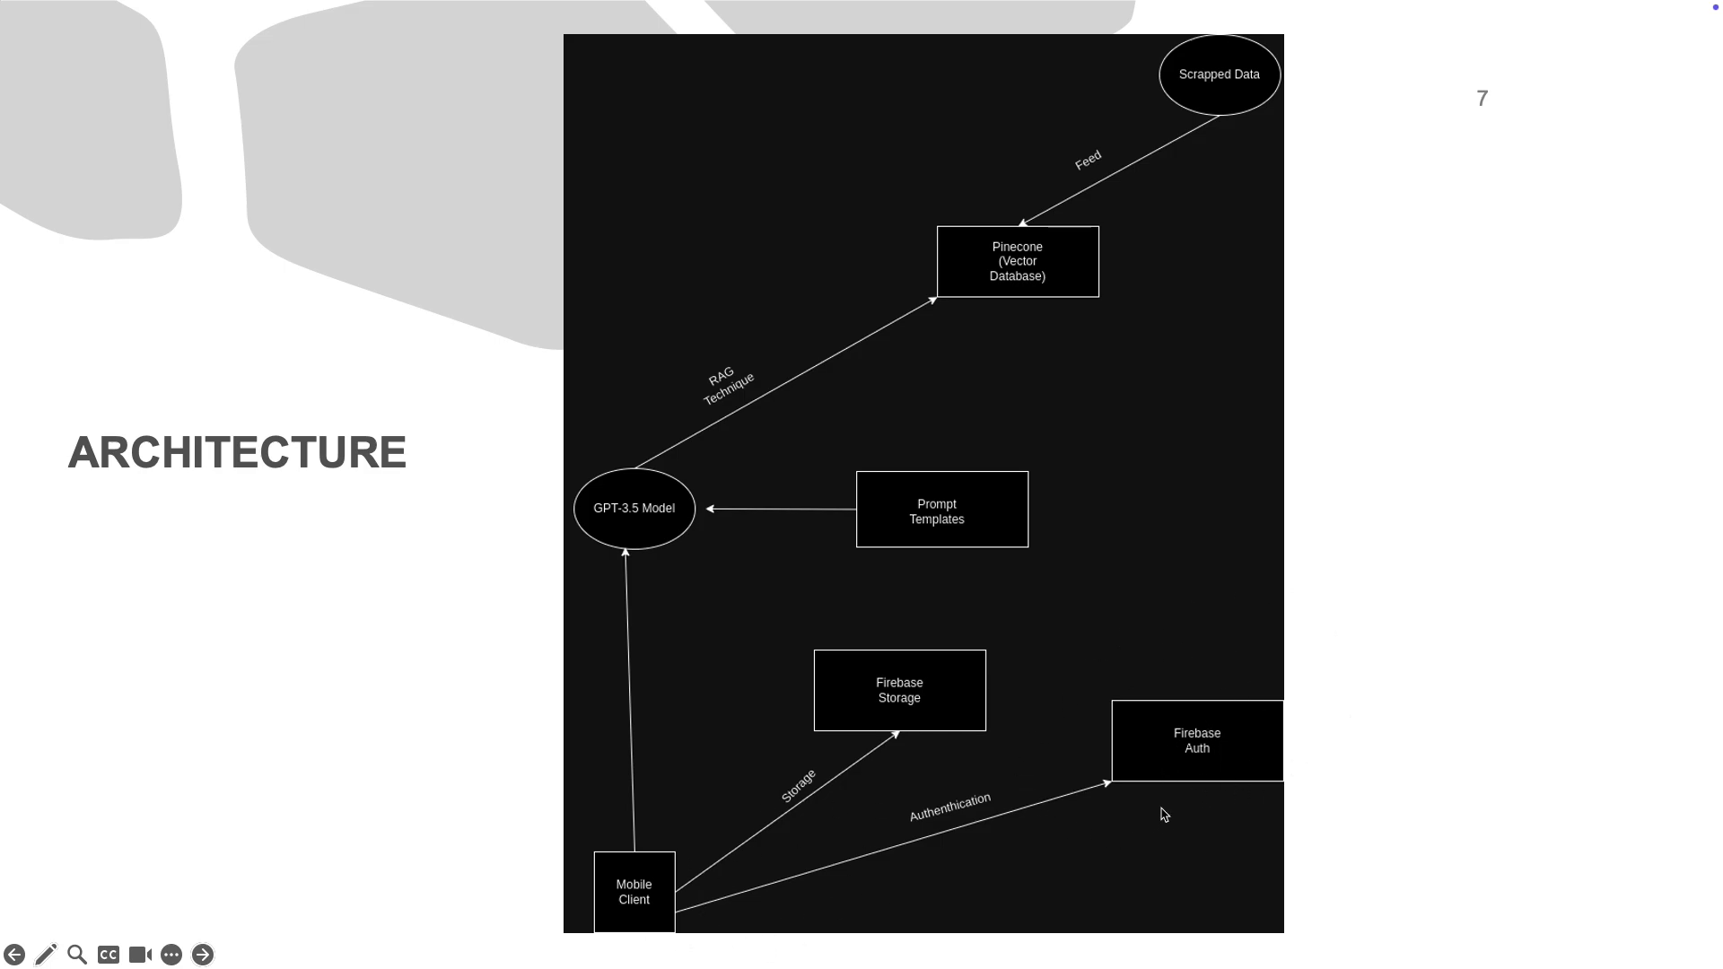
pyautogui.moveTo(1158, 815)
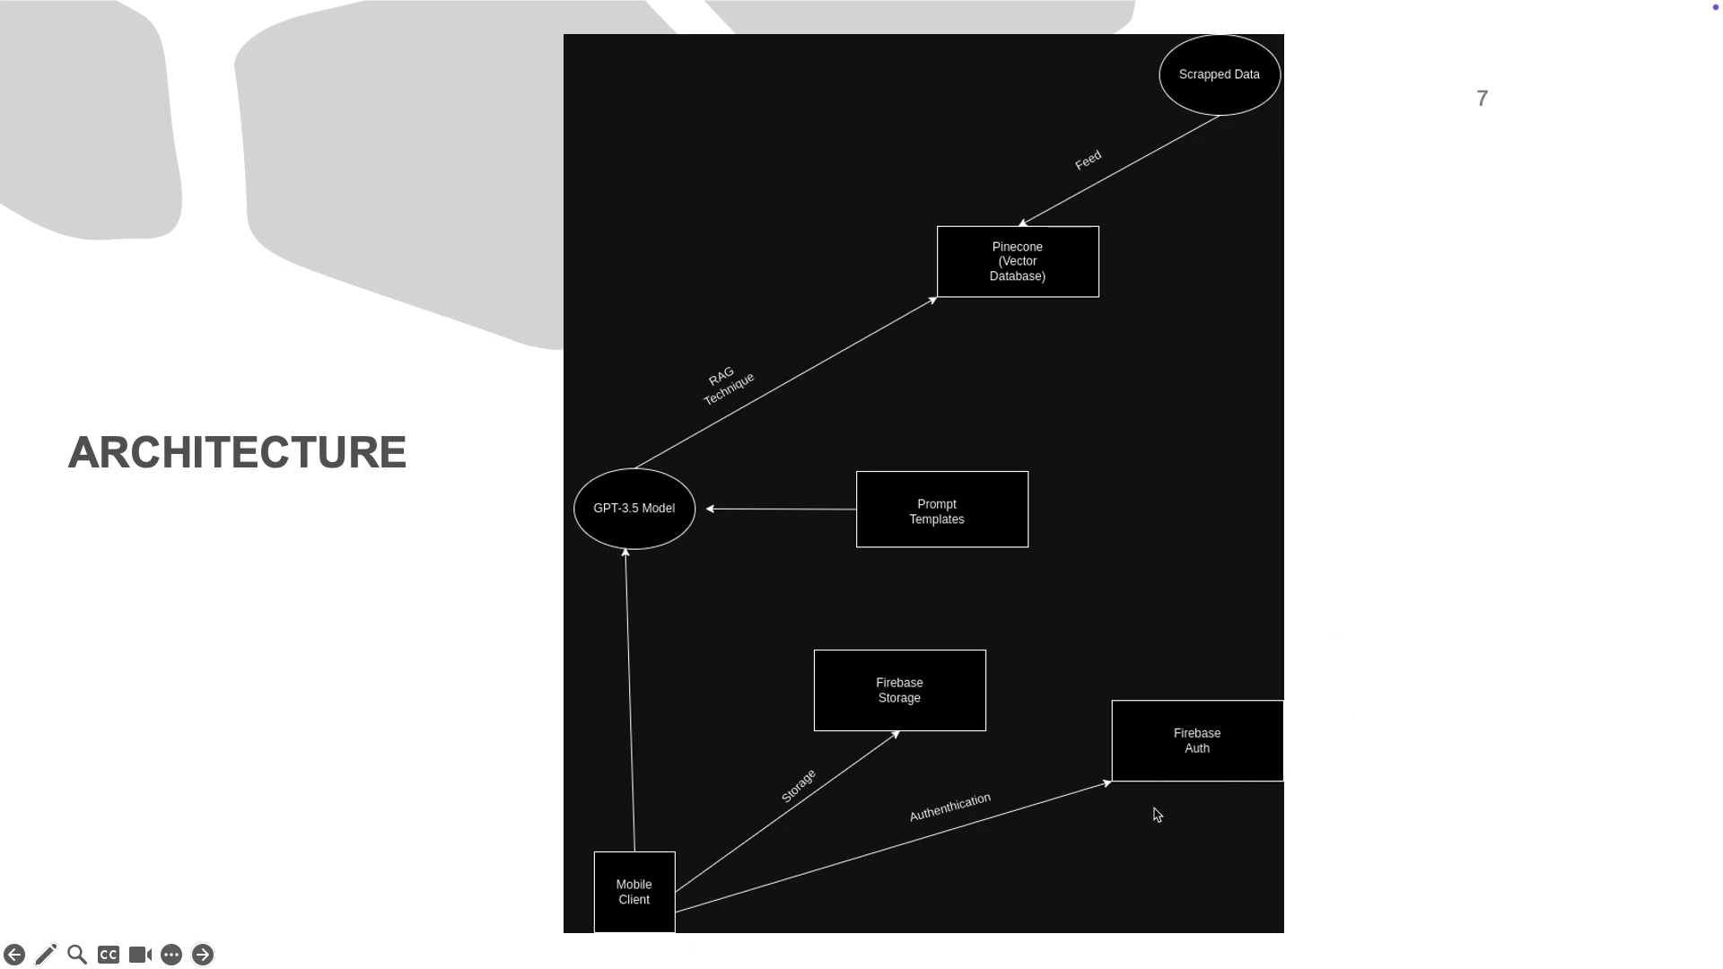
pyautogui.moveTo(724, 860)
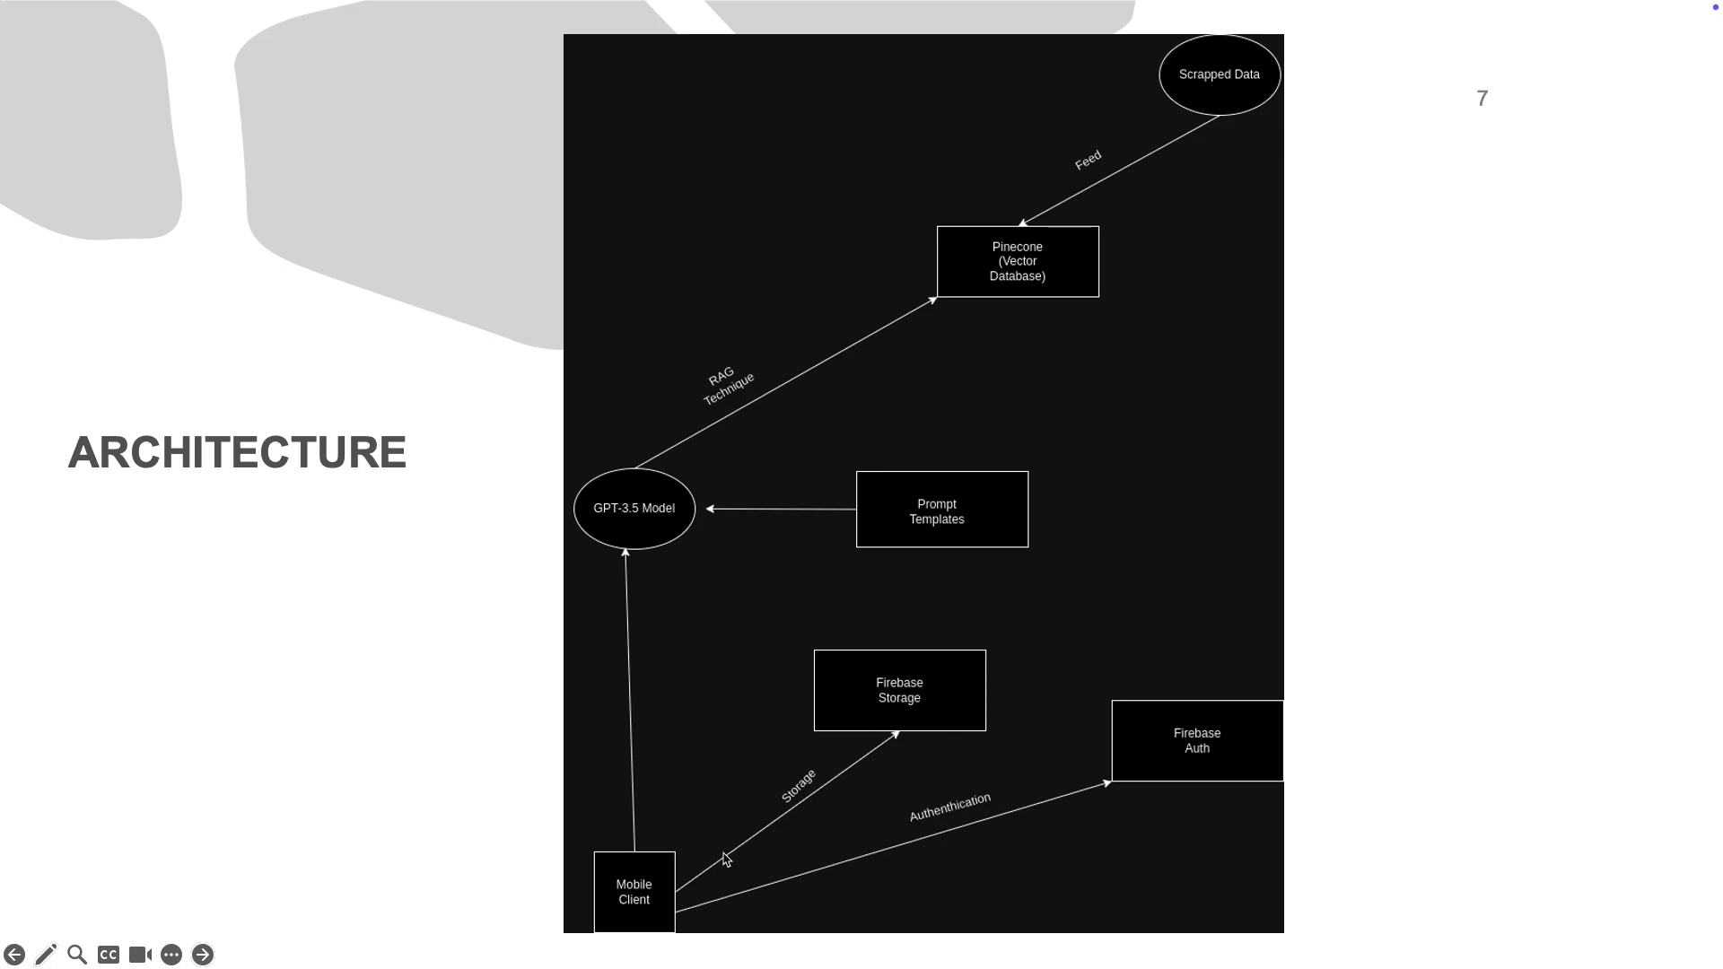
pyautogui.moveTo(883, 773)
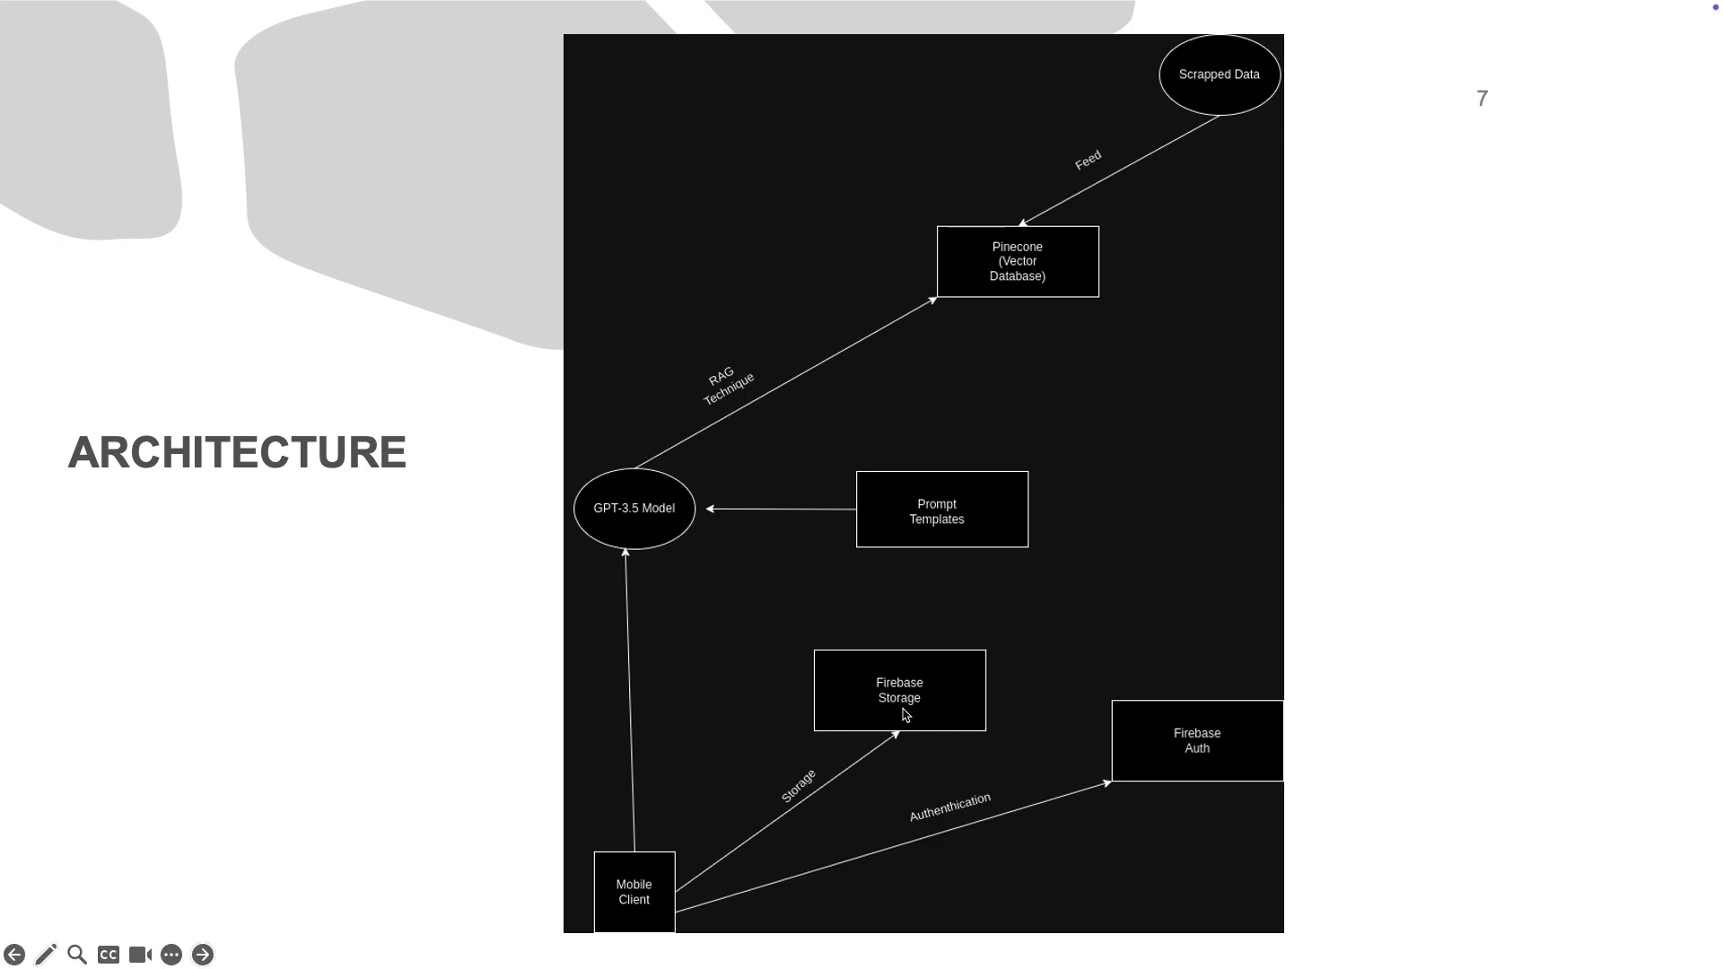
pyautogui.moveTo(648, 860)
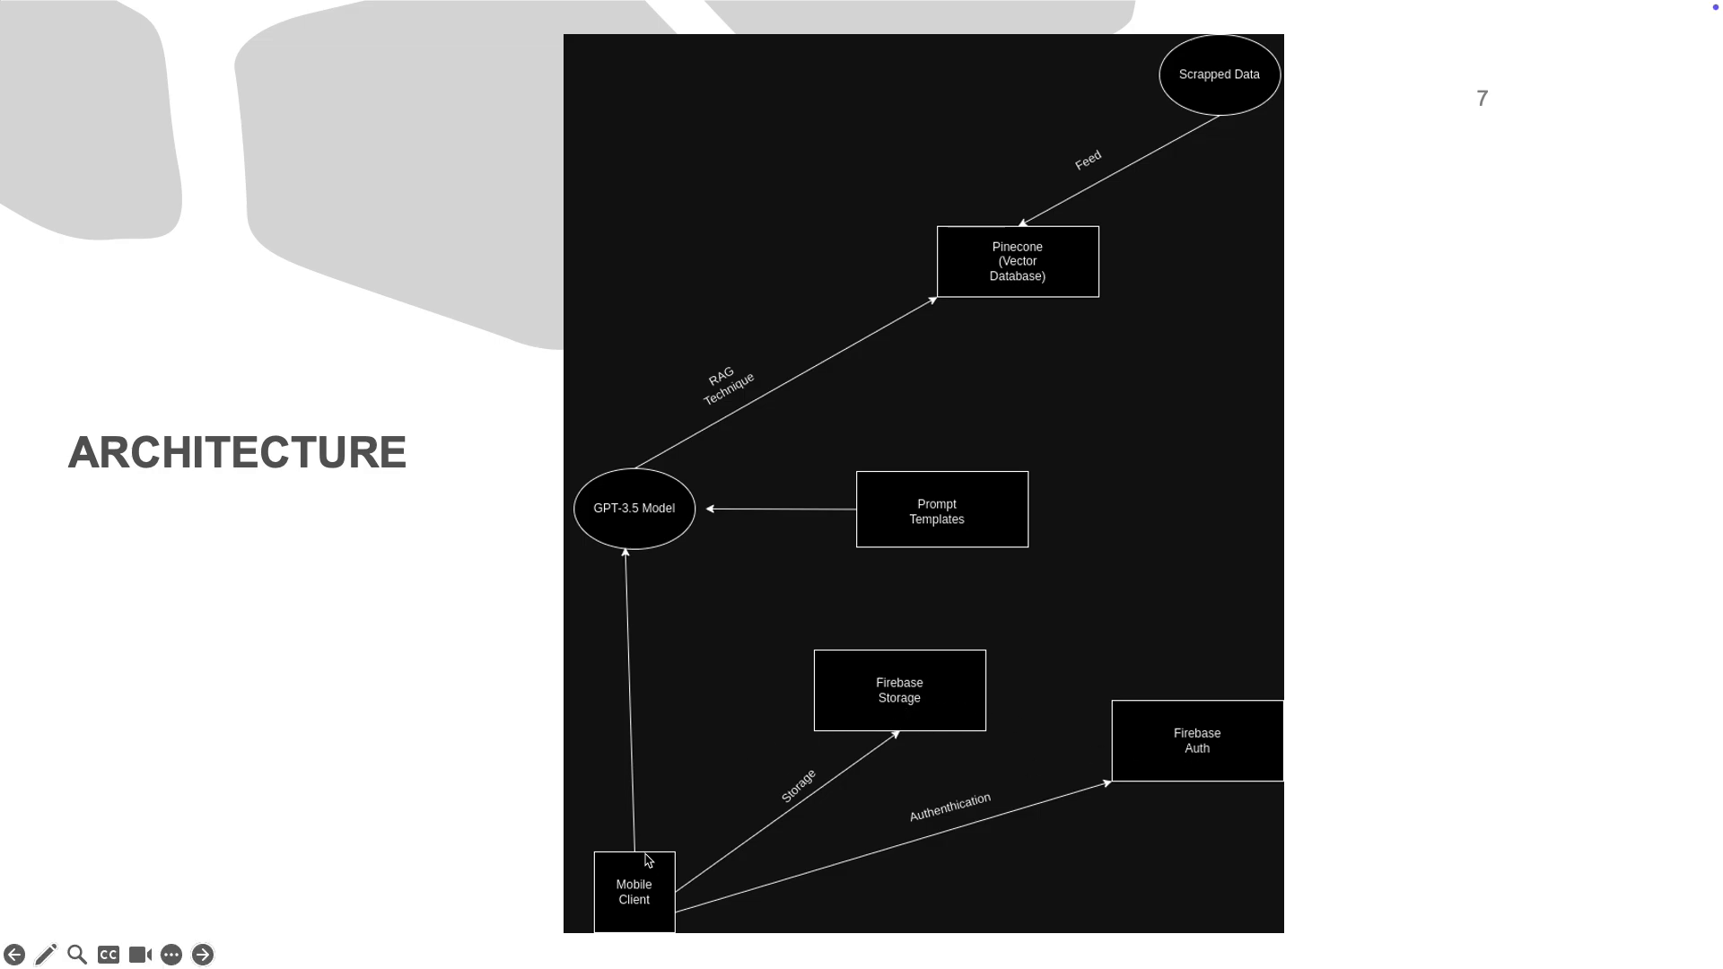
pyautogui.moveTo(683, 580)
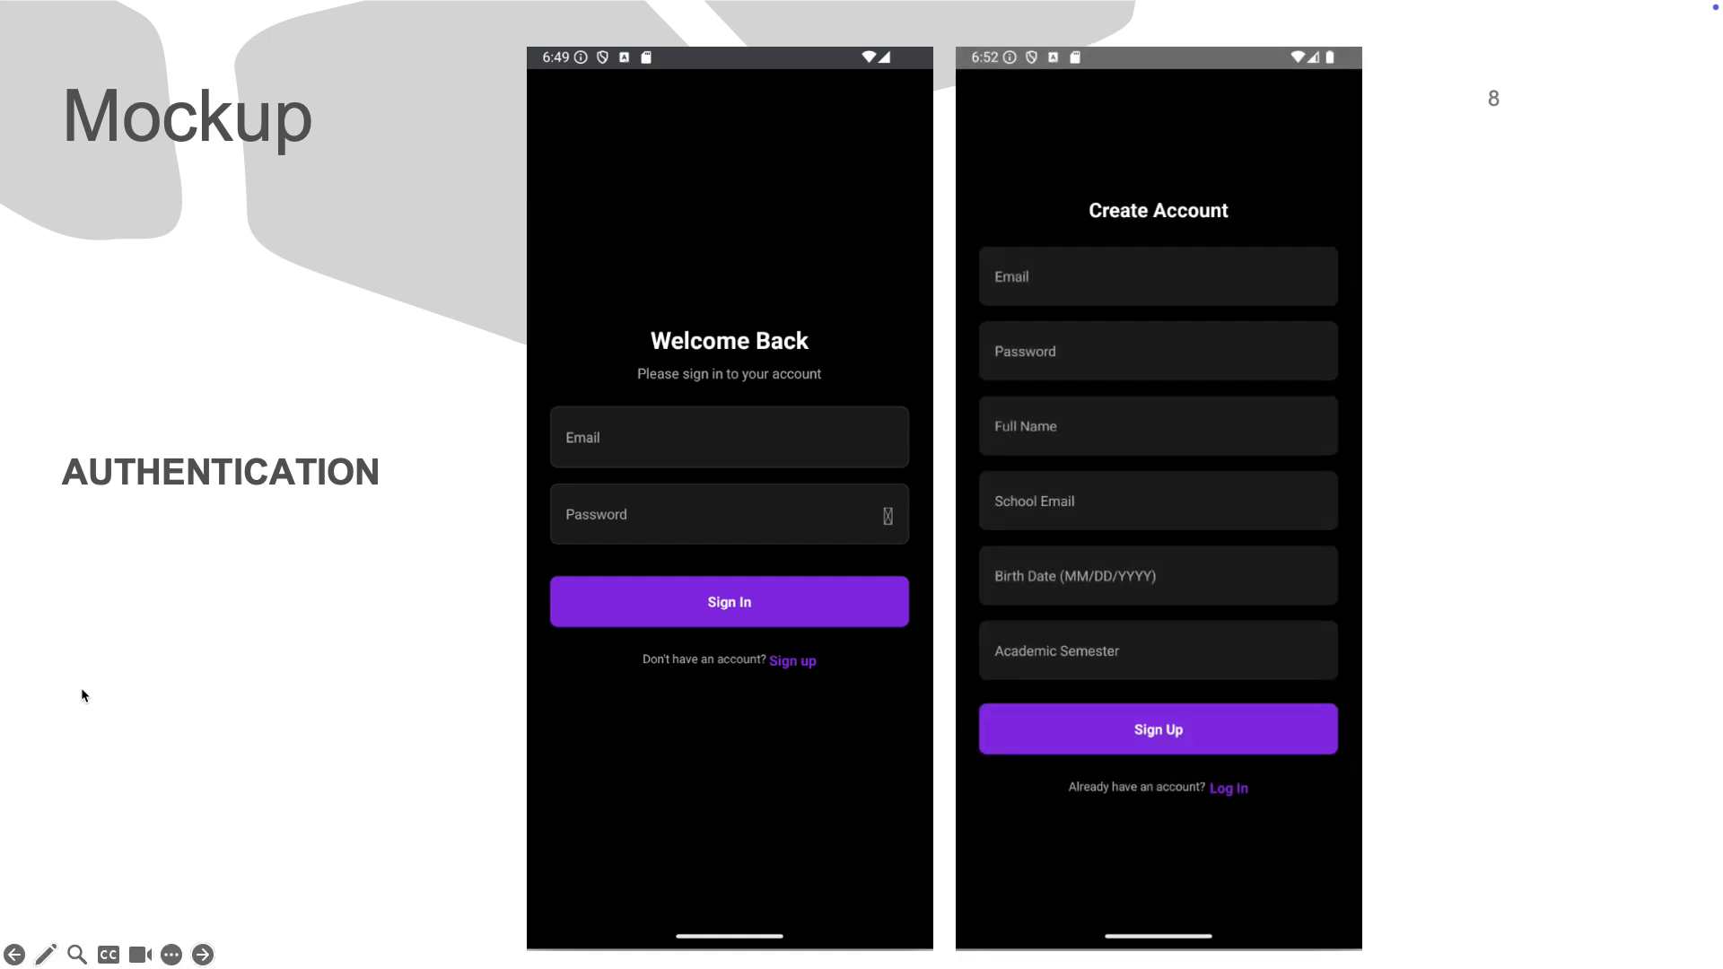
pyautogui.moveTo(978, 407)
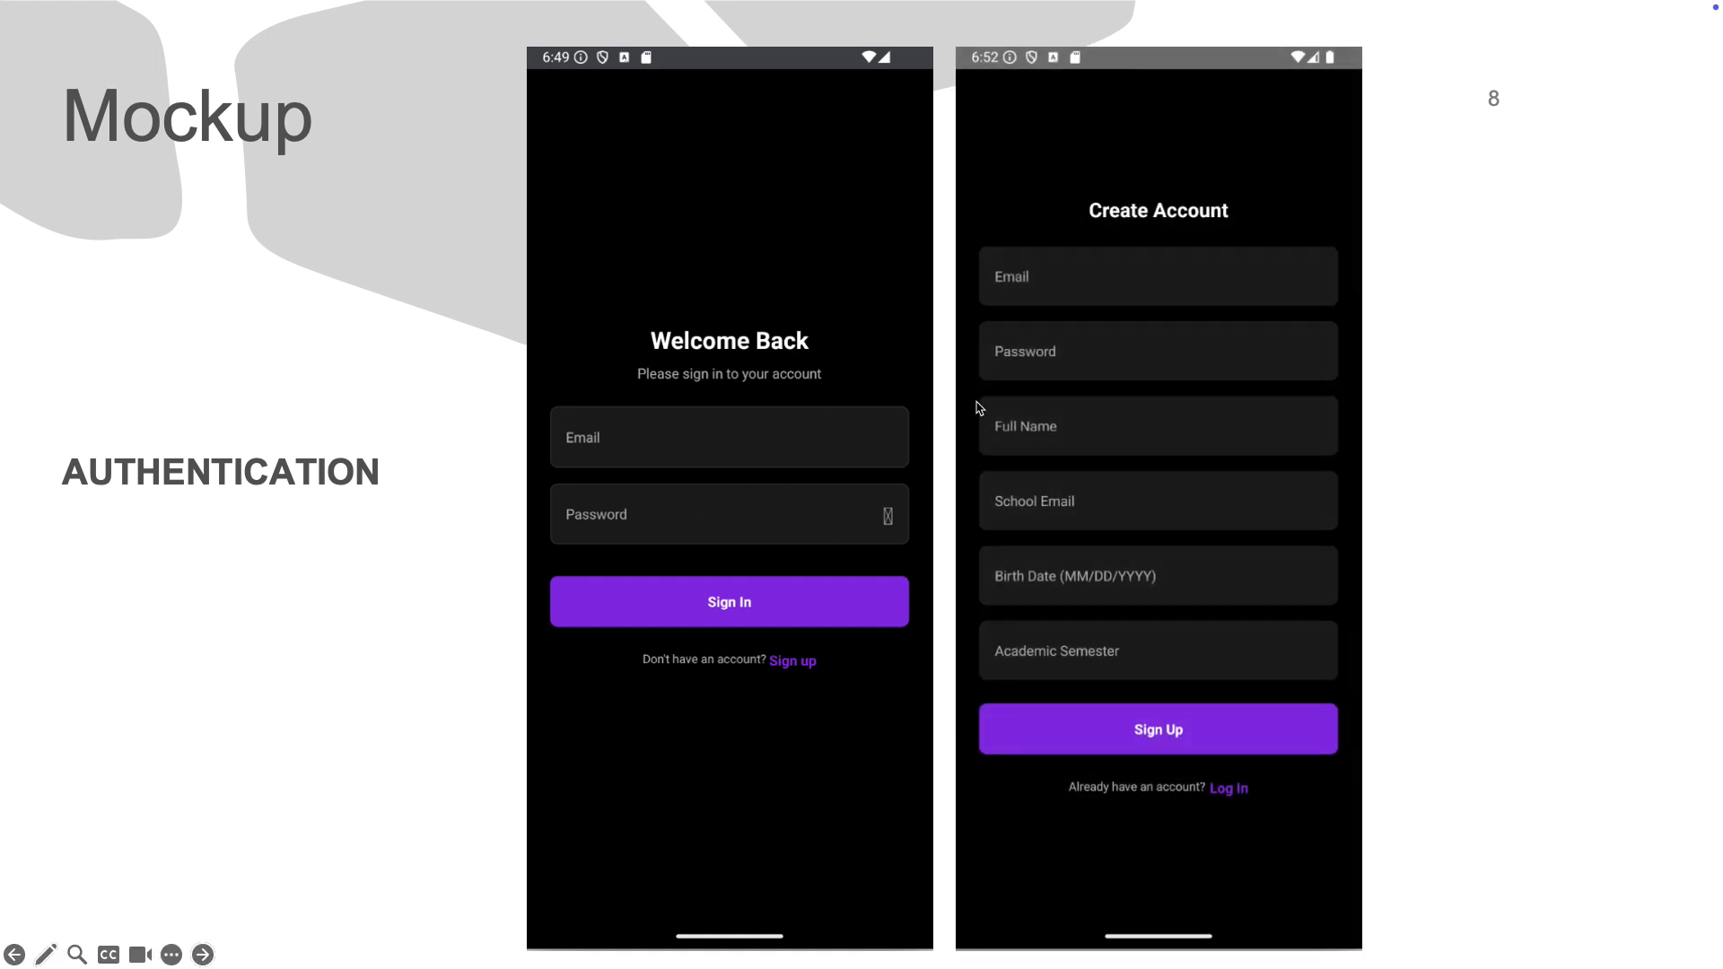
pyautogui.moveTo(1139, 443)
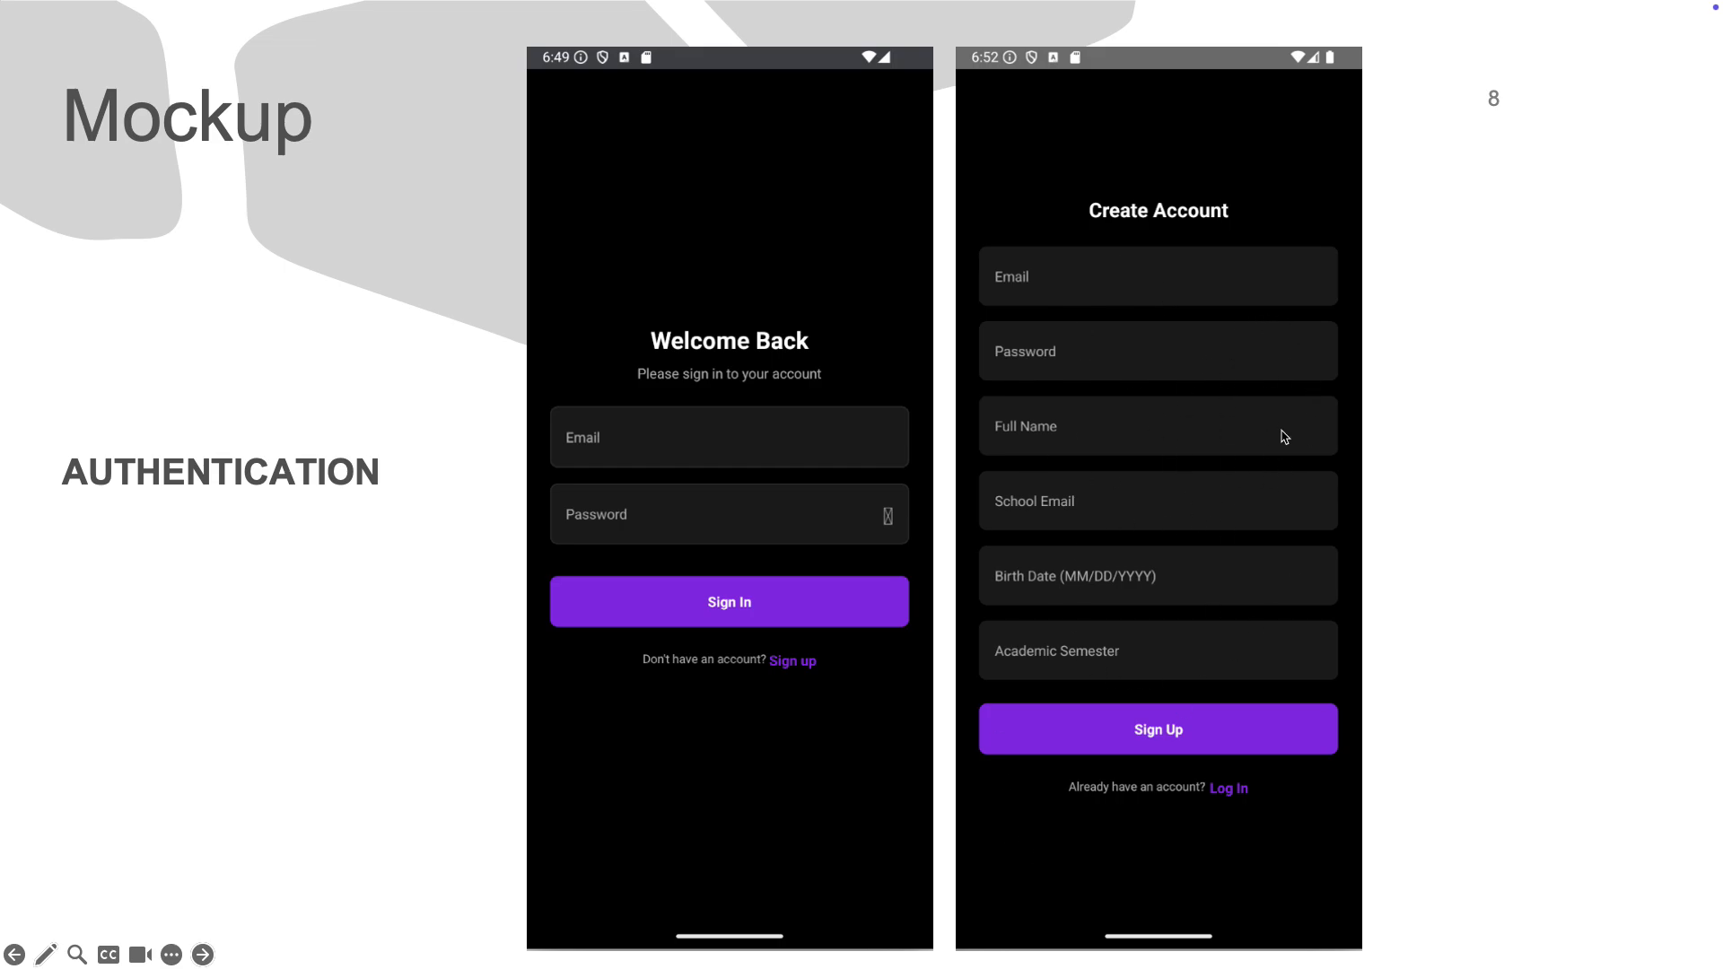
# Step: Advance from the authentication mockup to slide 9 with course-selection and Personal Advisor chat screens
pyautogui.click(203, 954)
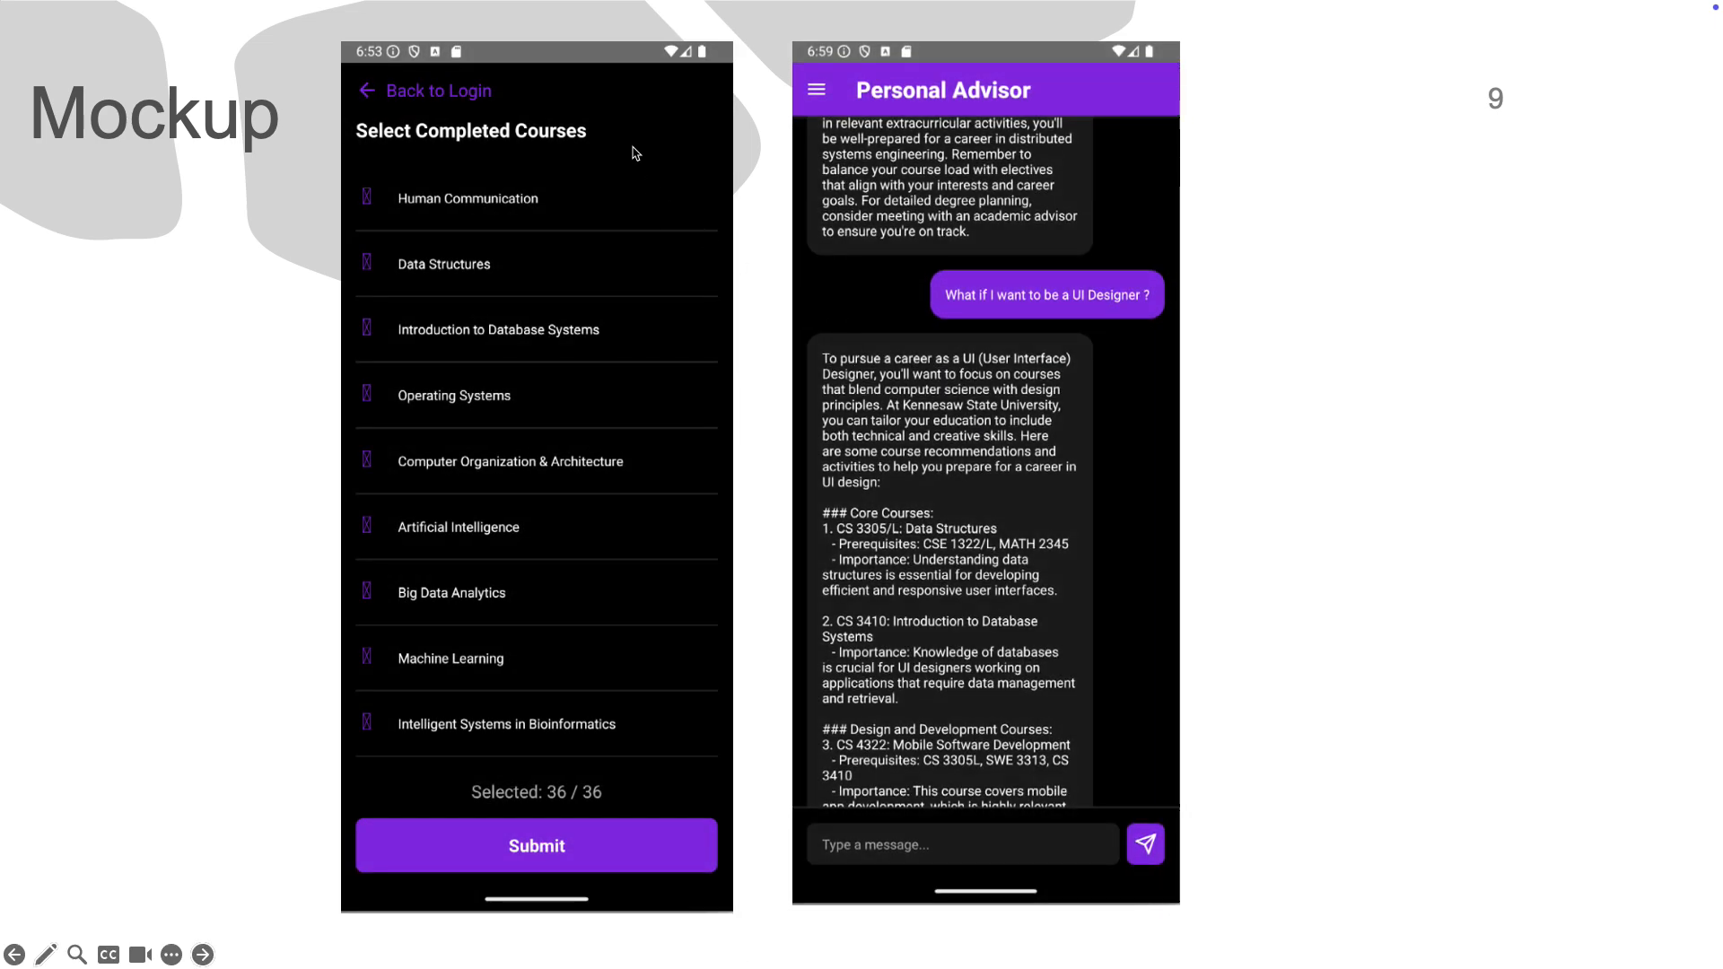
pyautogui.moveTo(467, 397)
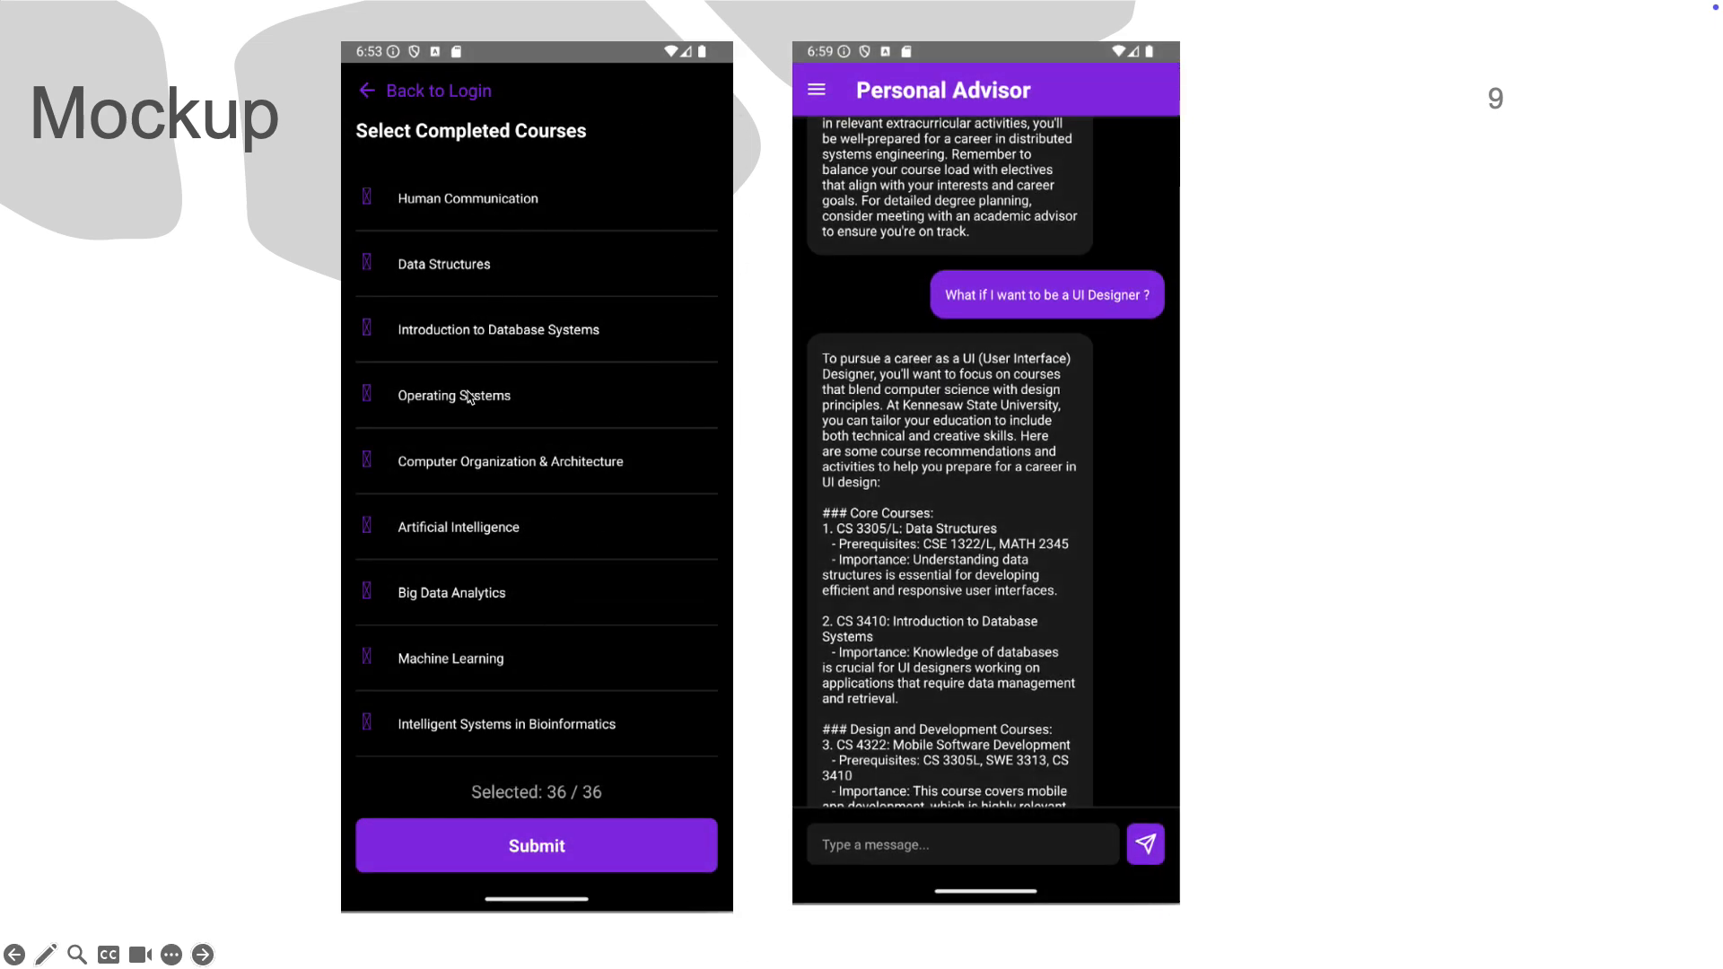
pyautogui.moveTo(508, 498)
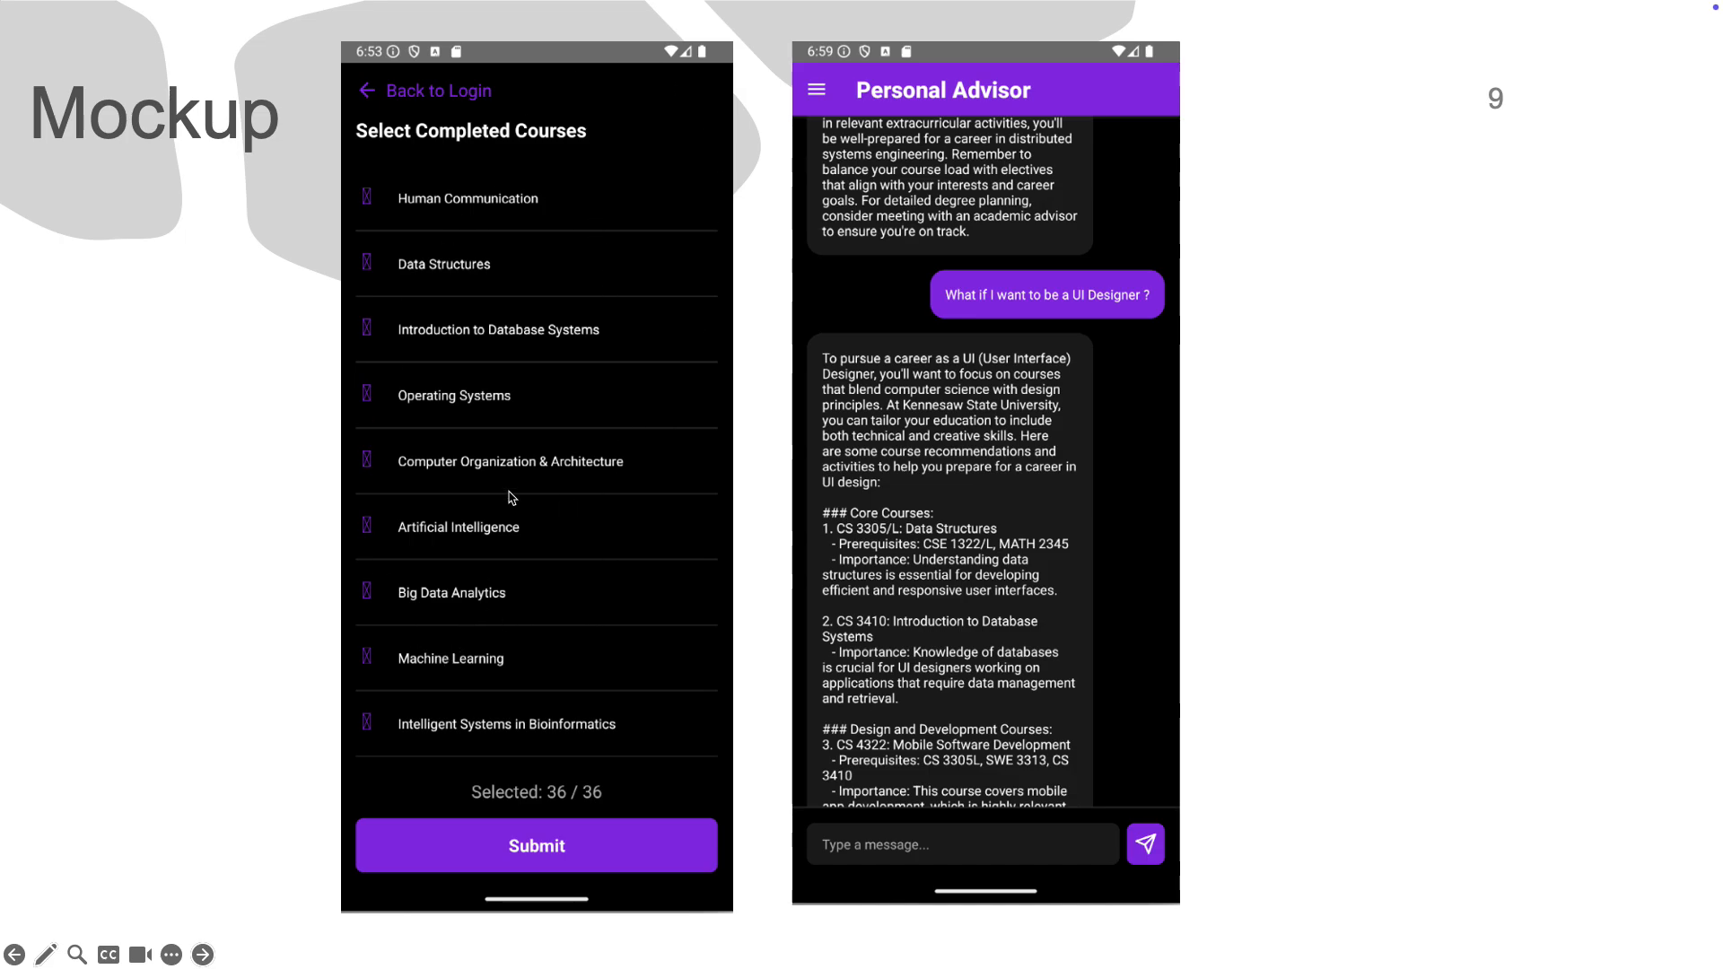
pyautogui.moveTo(1000, 214)
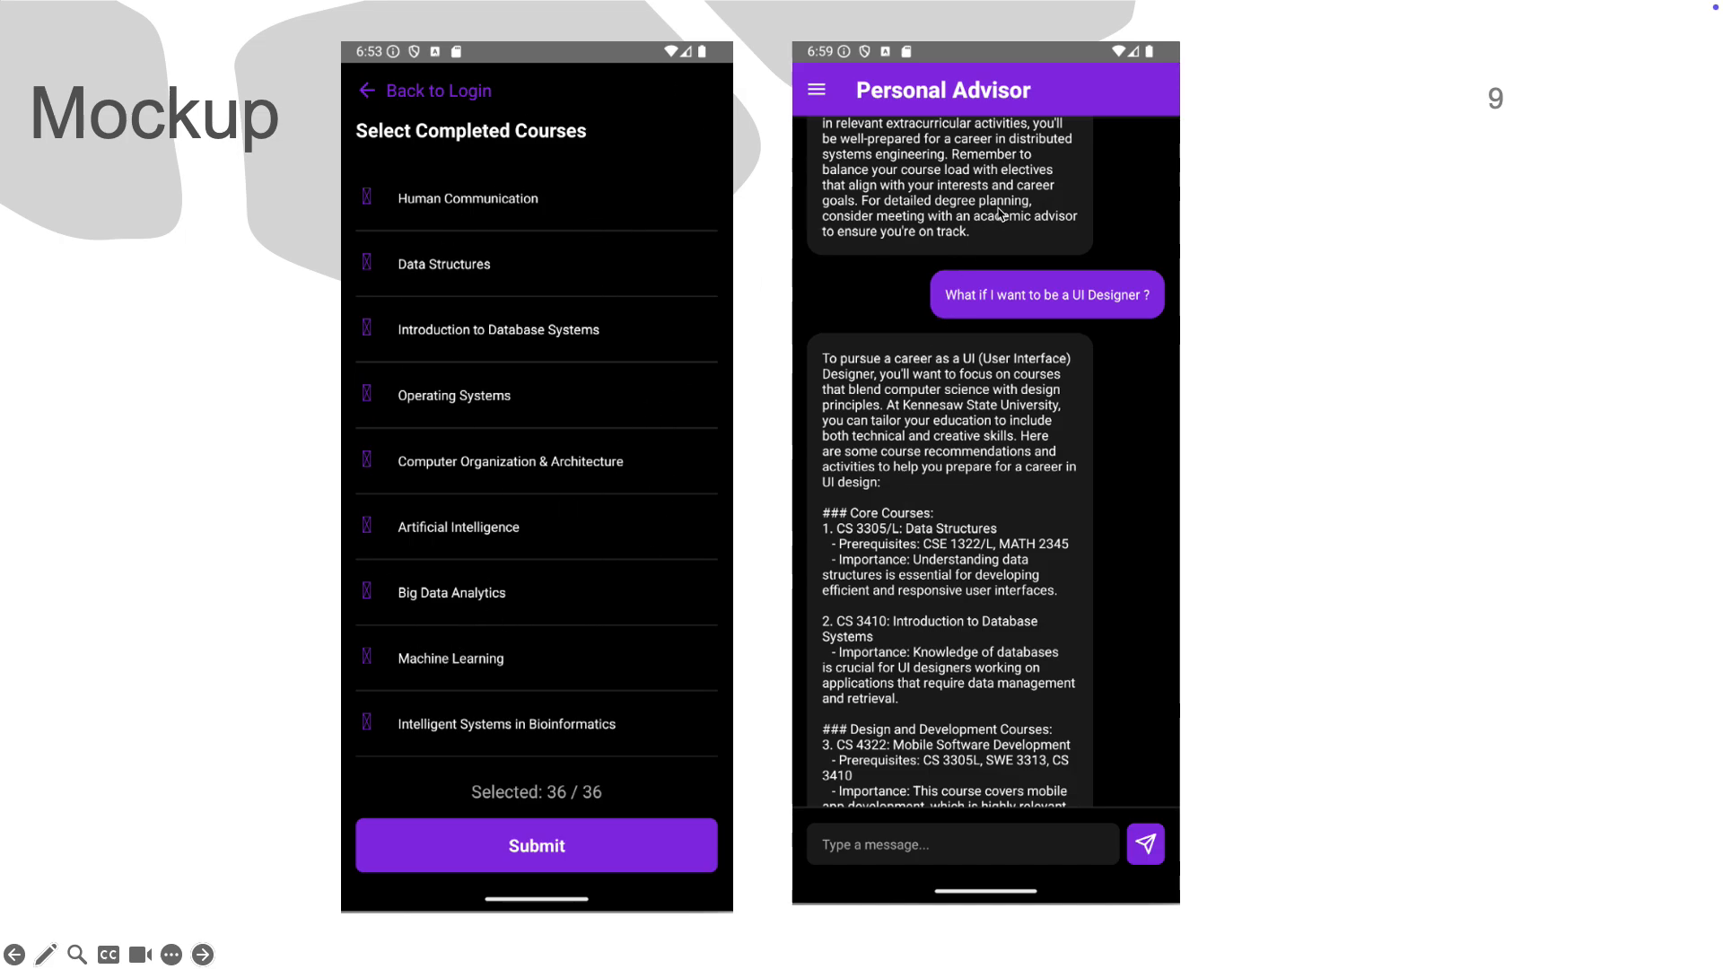
pyautogui.moveTo(1045, 203)
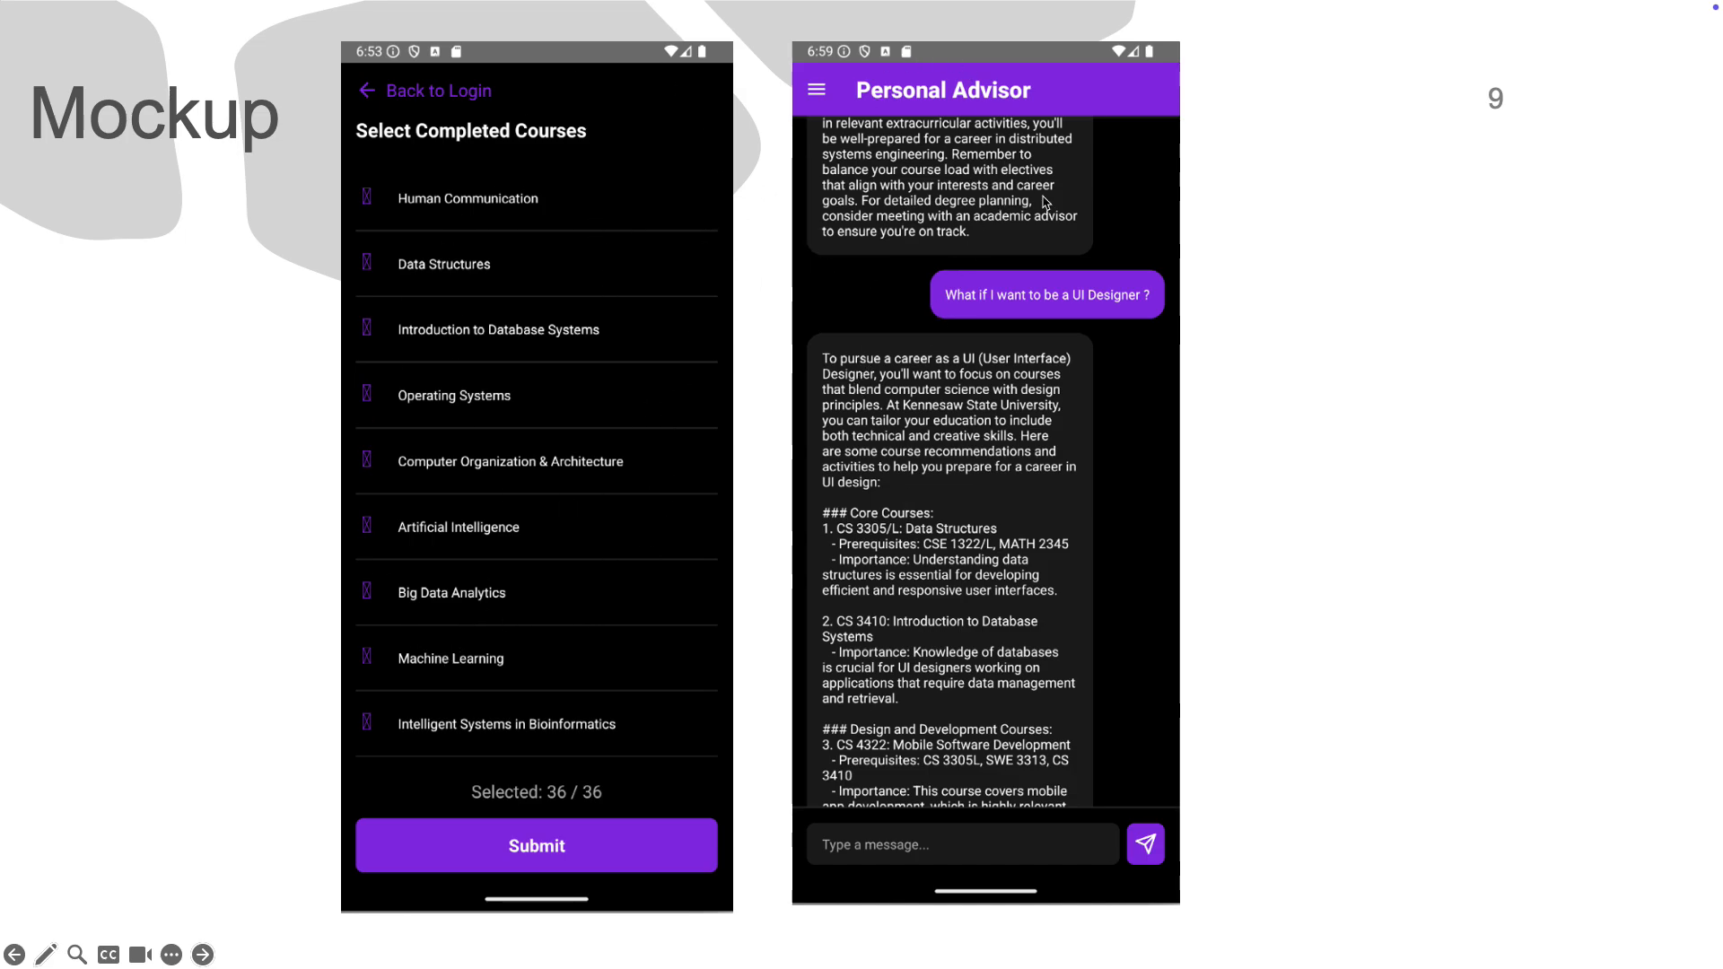
pyautogui.moveTo(913, 375)
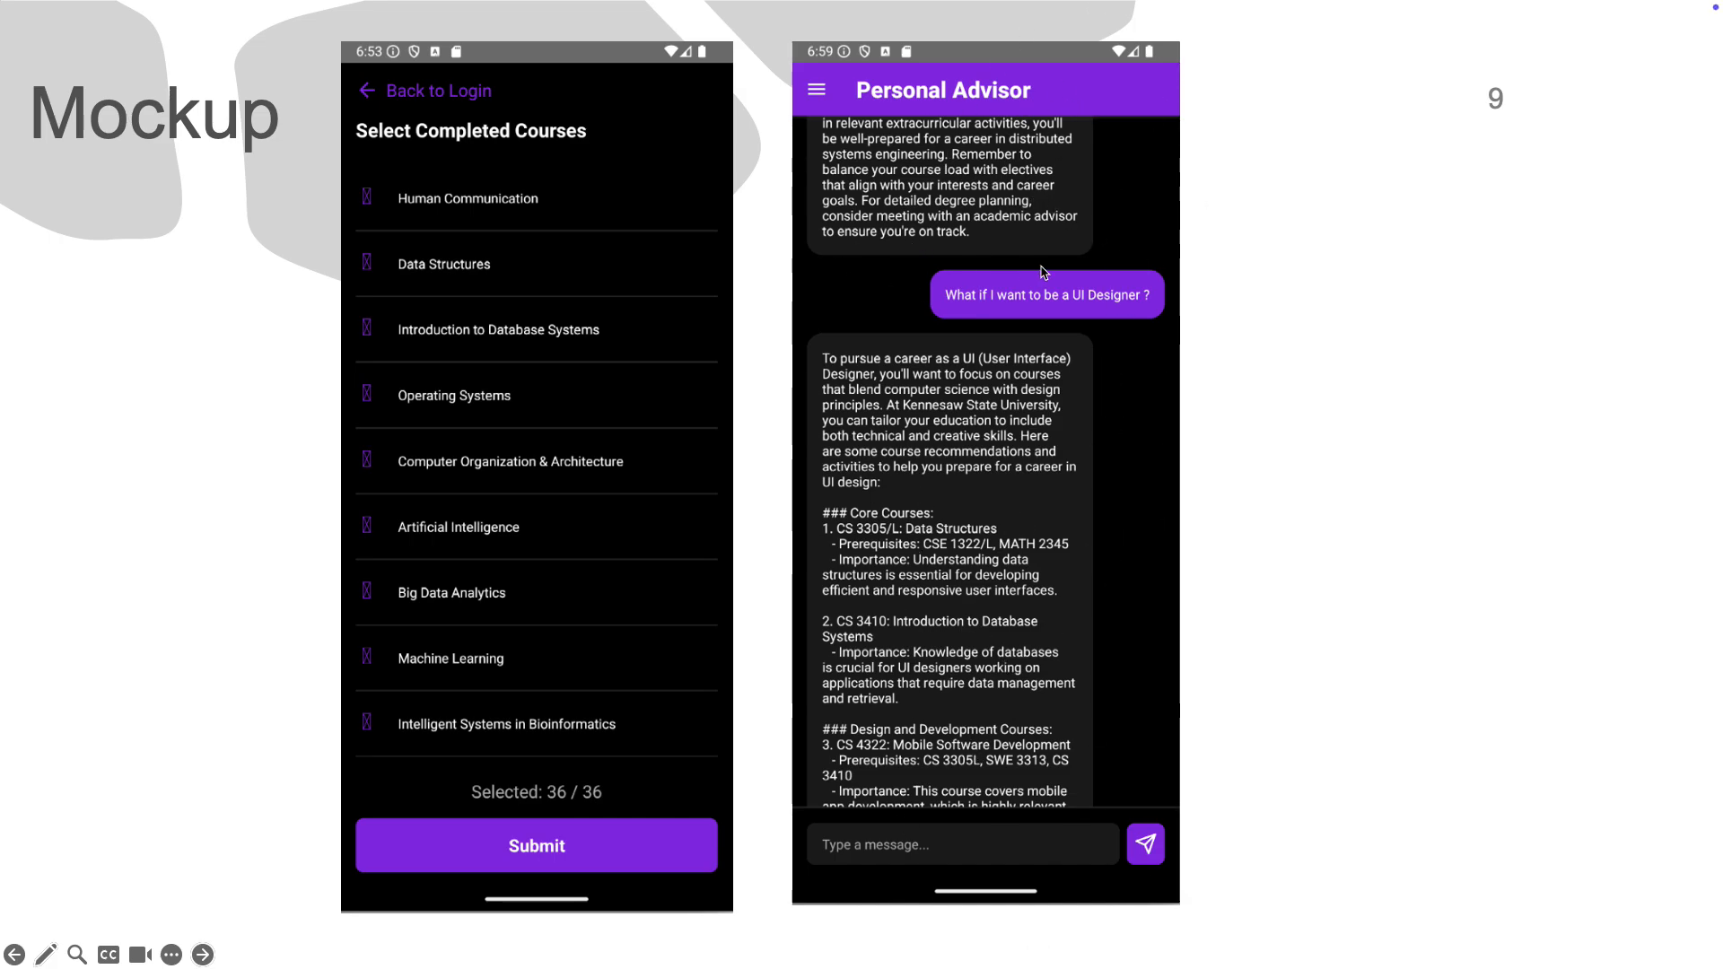
pyautogui.moveTo(966, 469)
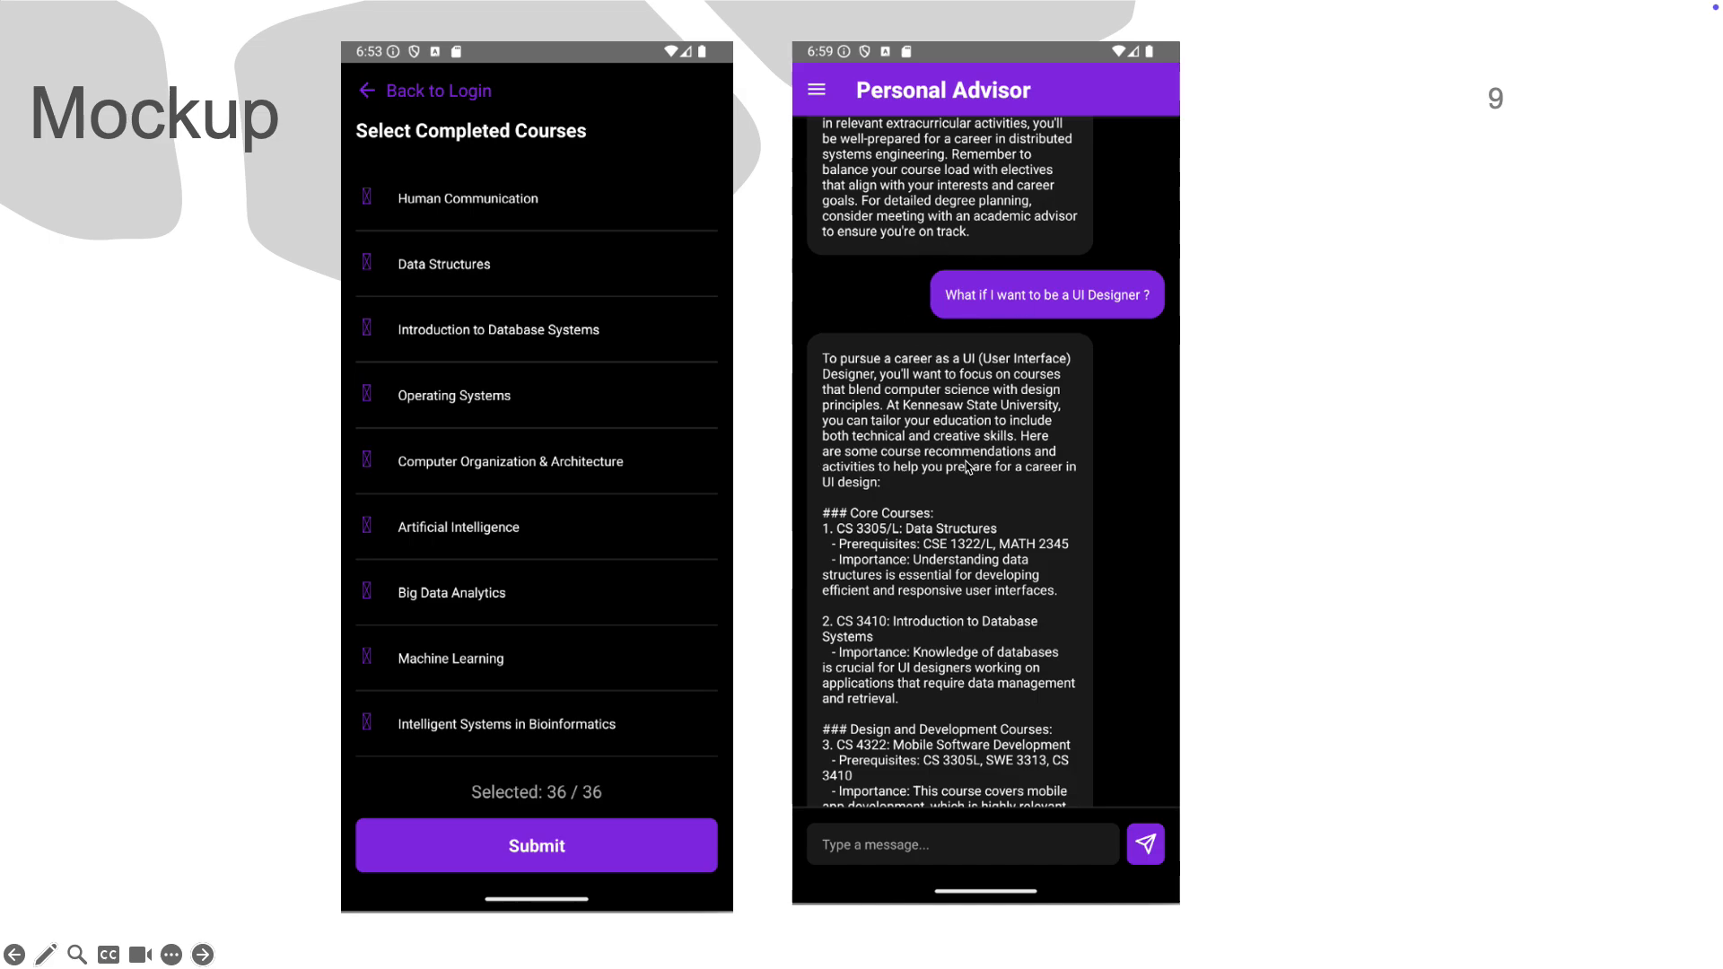
pyautogui.moveTo(1025, 558)
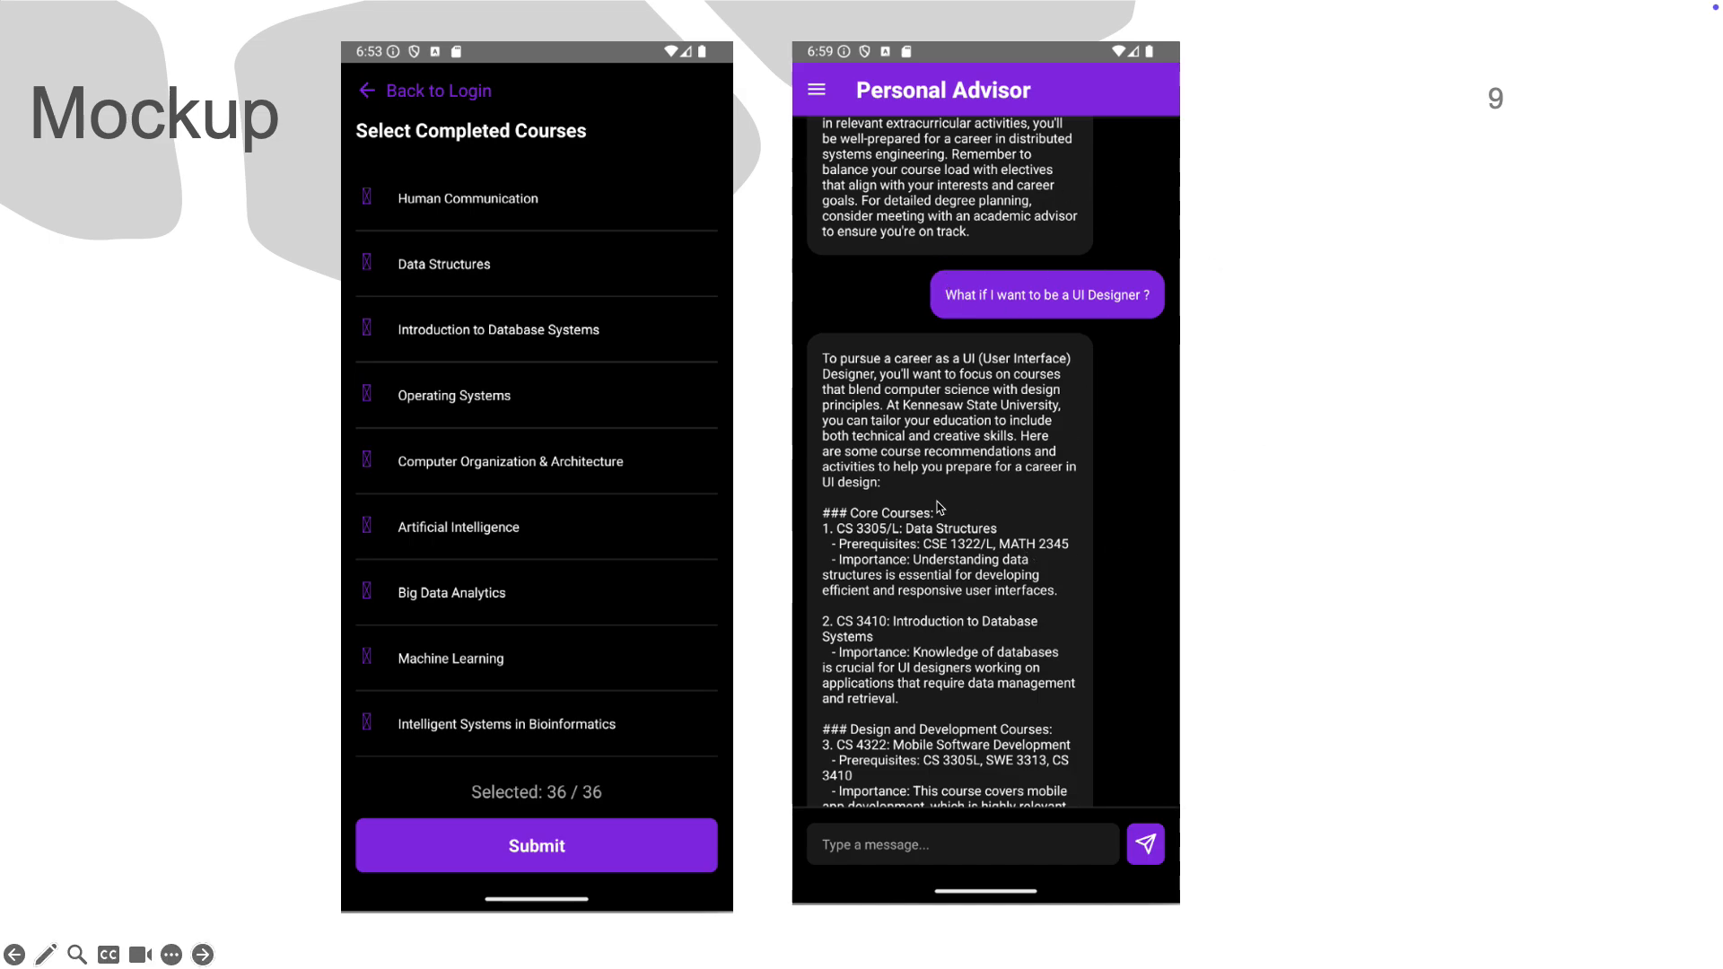
pyautogui.moveTo(962, 339)
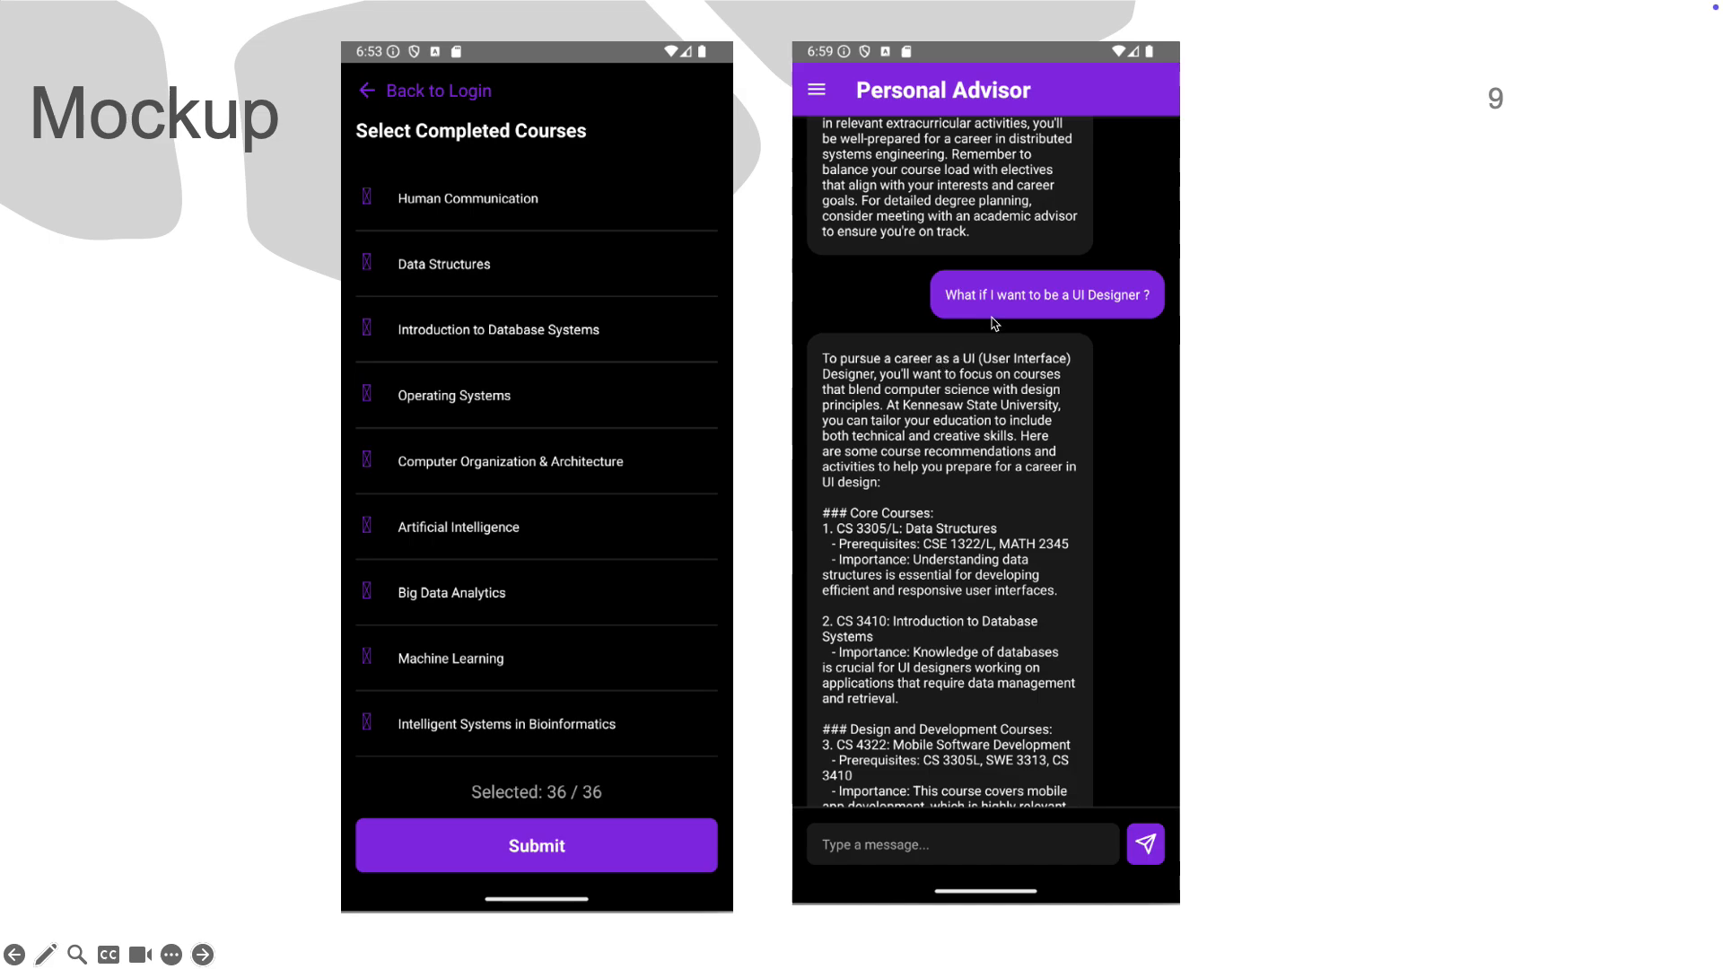
pyautogui.moveTo(1009, 361)
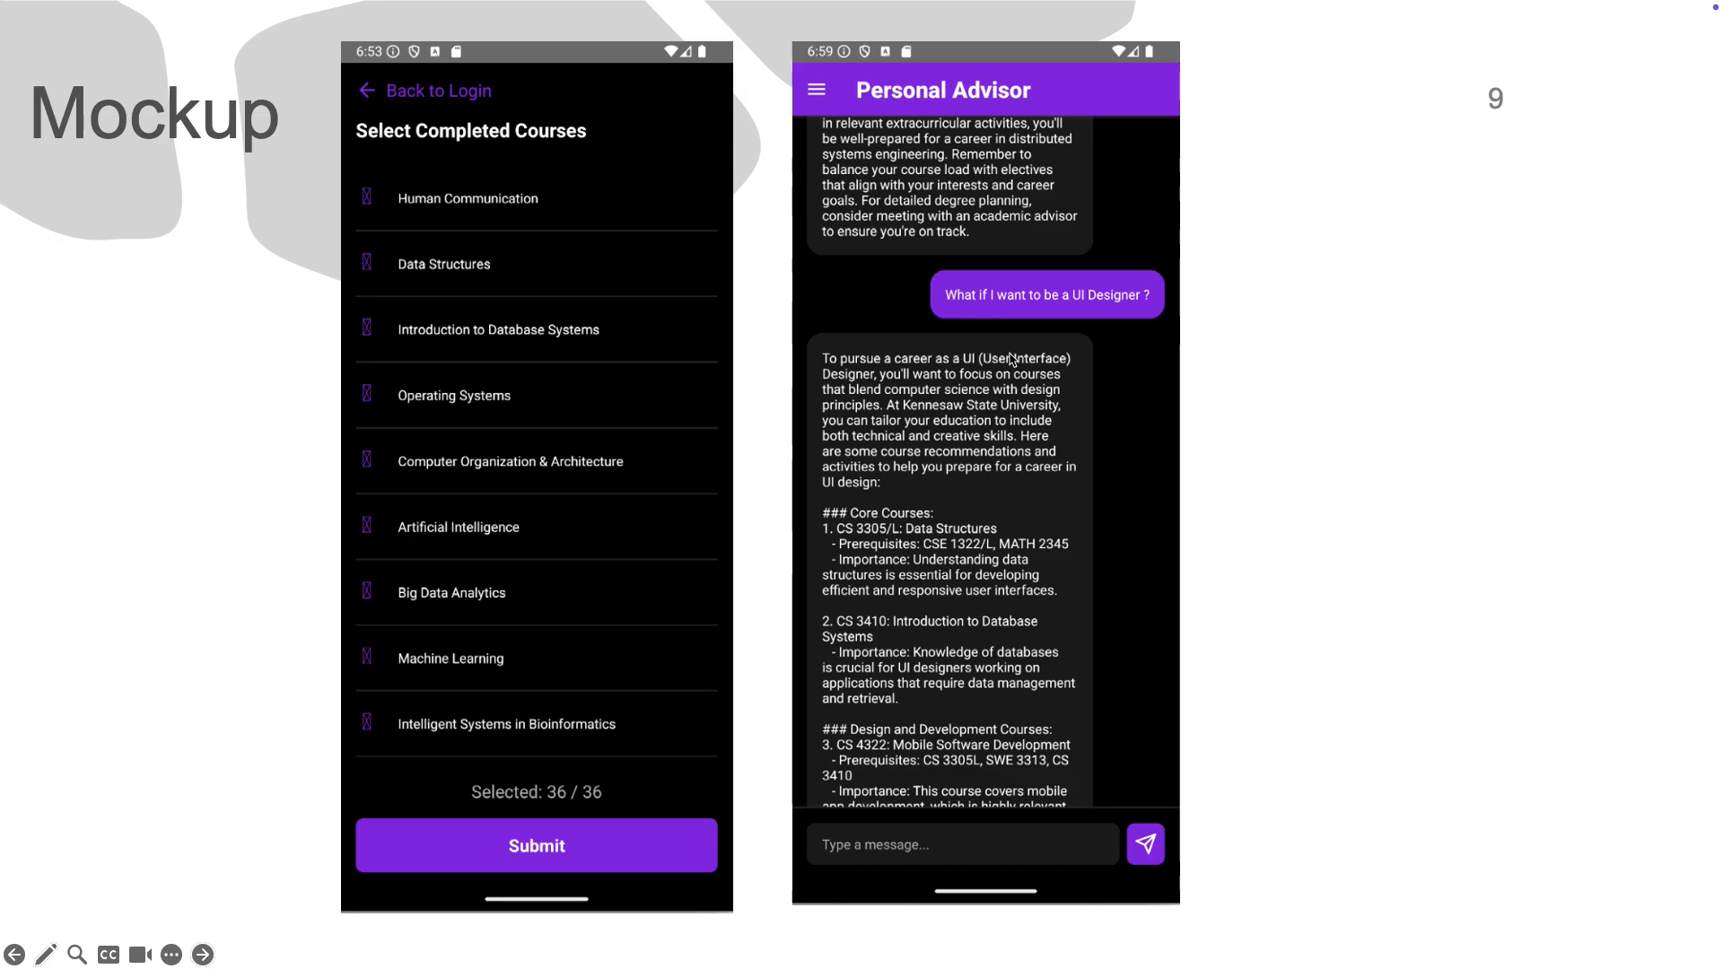
pyautogui.moveTo(1020, 373)
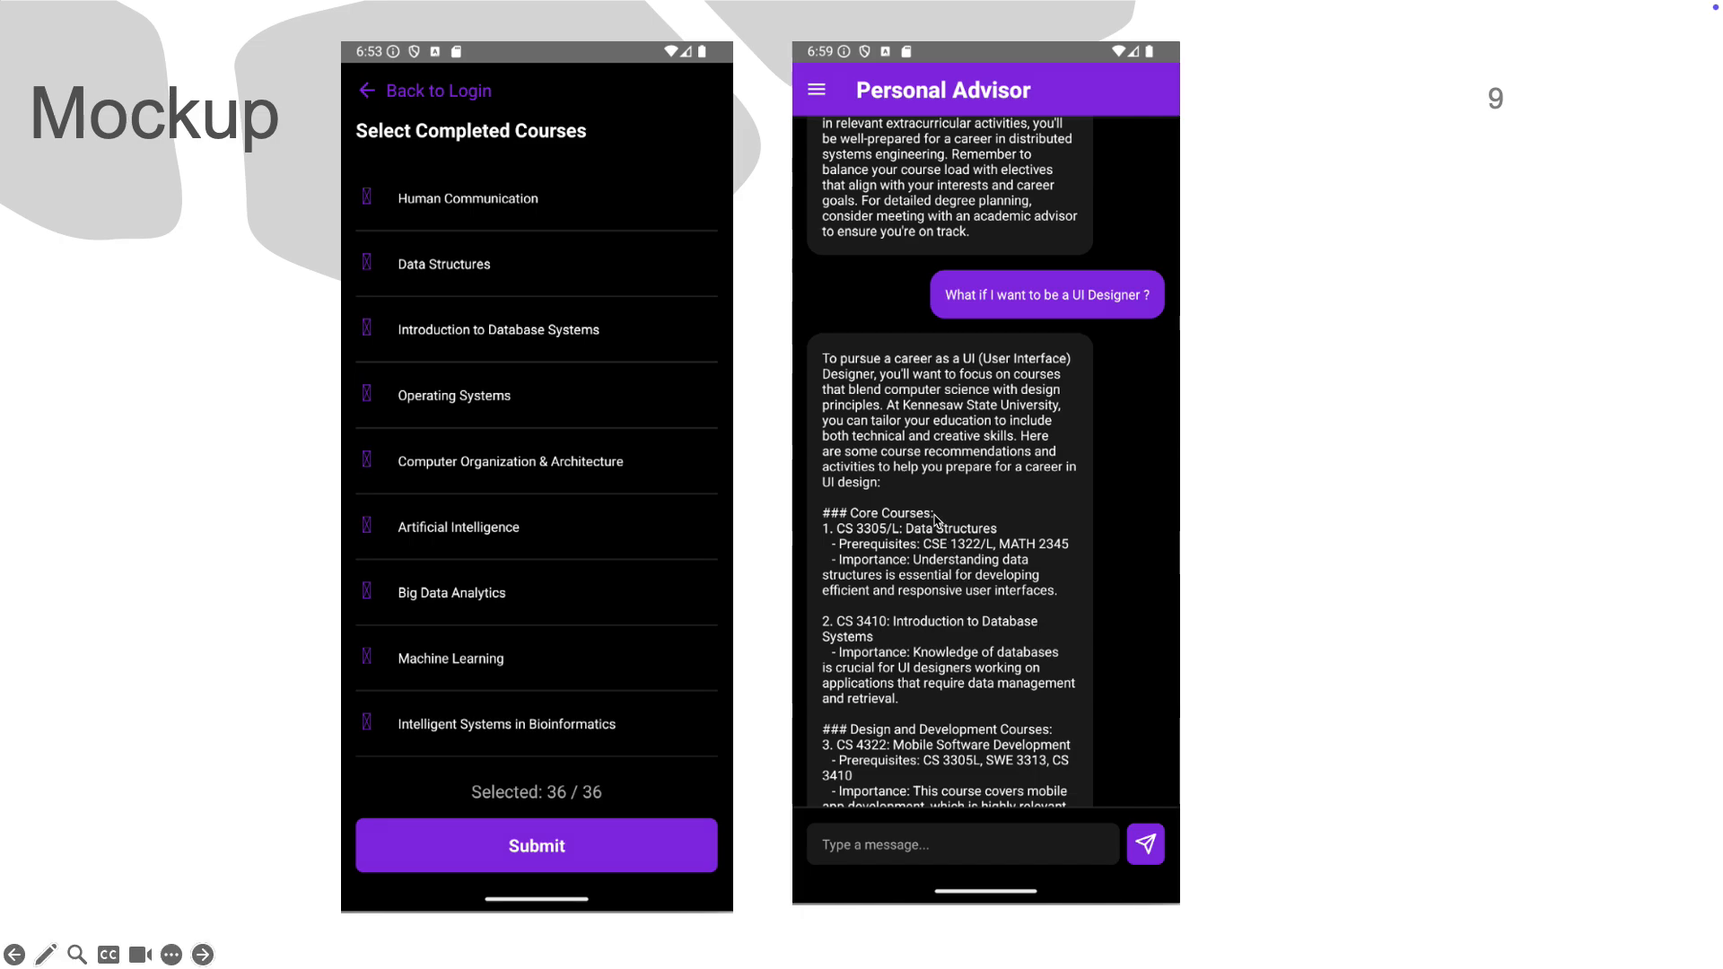
pyautogui.moveTo(966, 555)
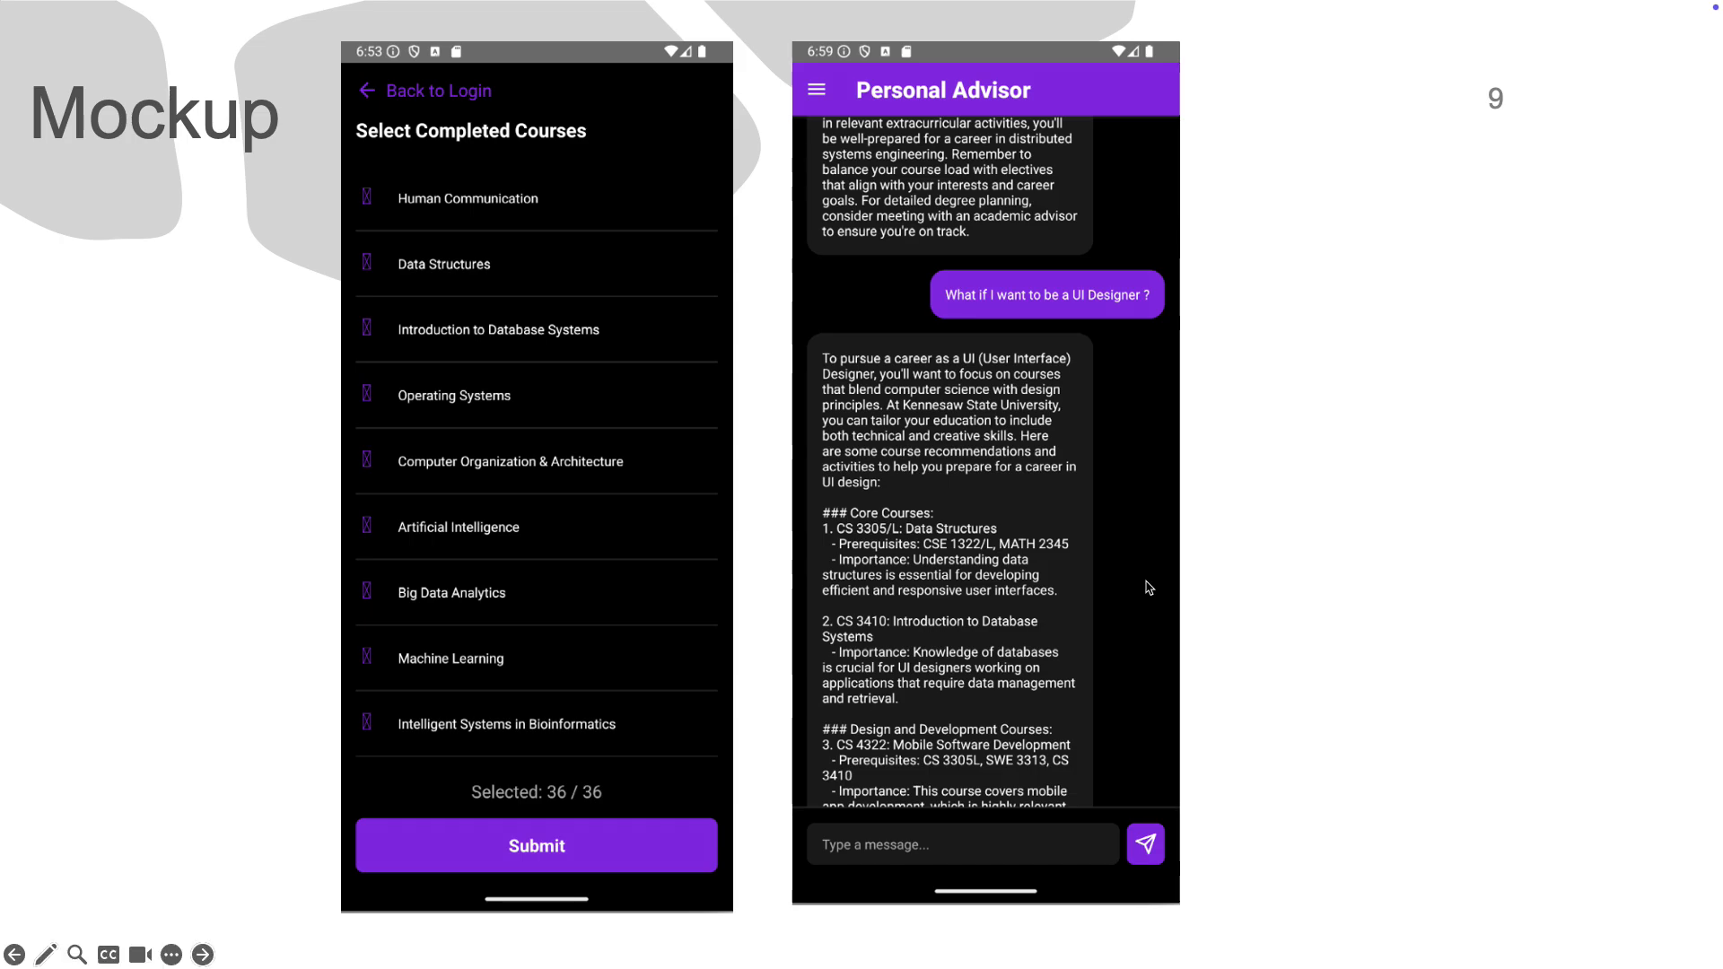
pyautogui.moveTo(953, 639)
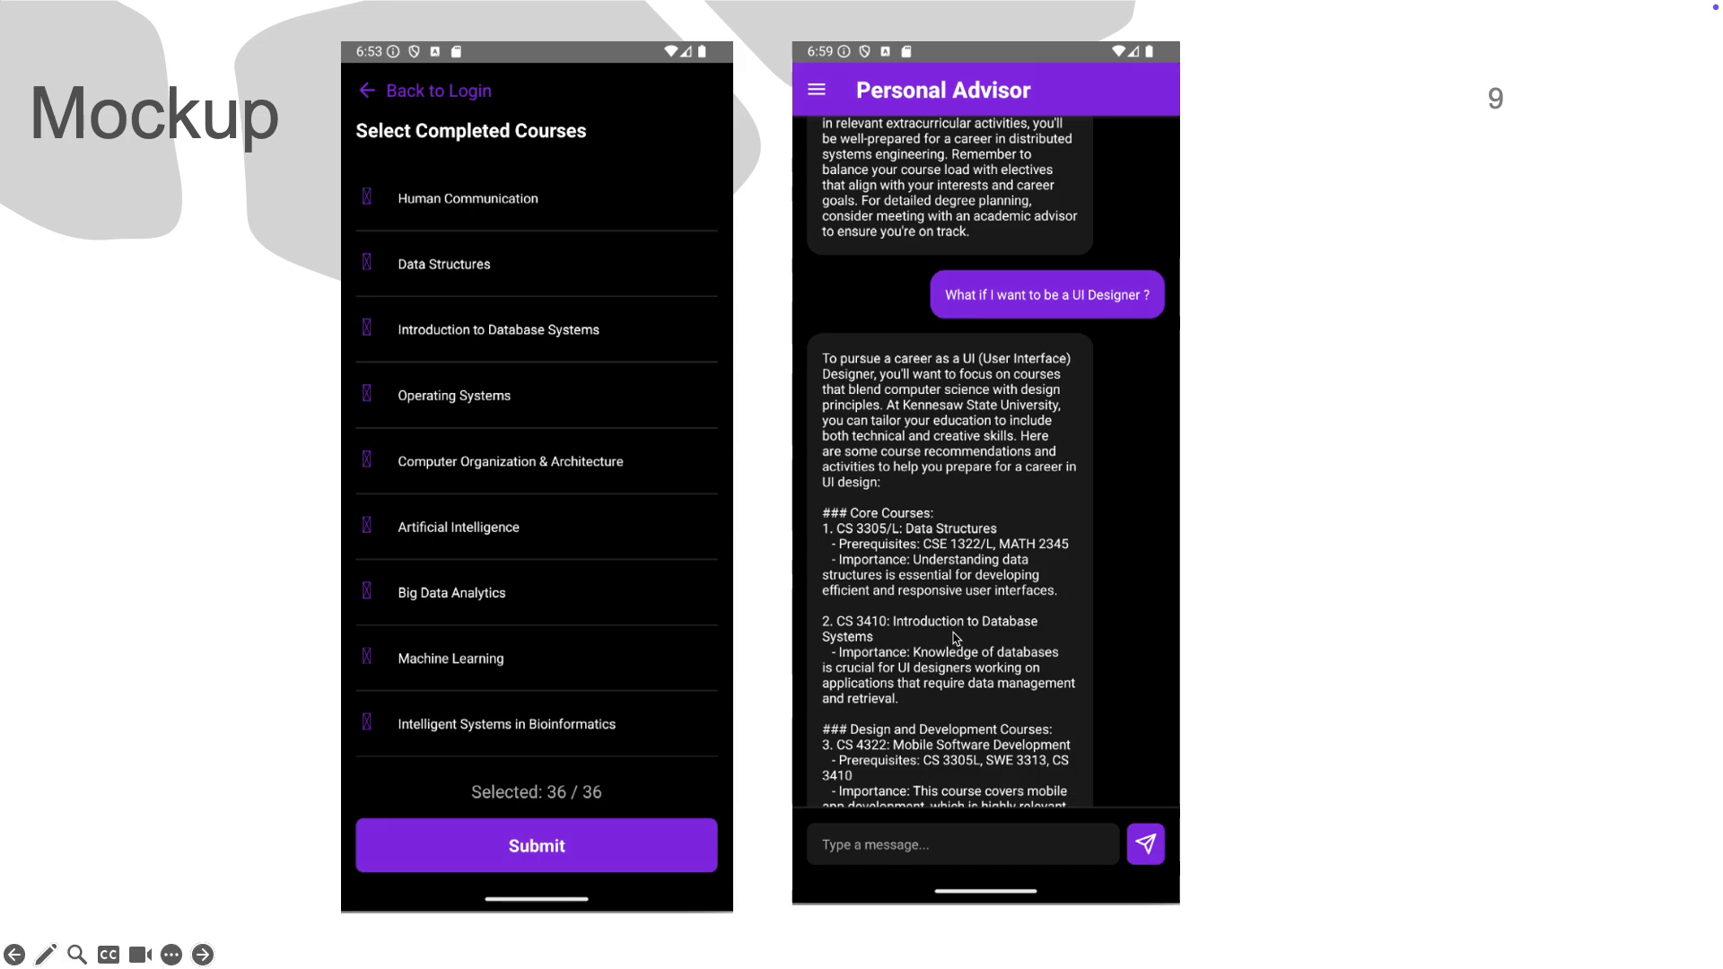
pyautogui.moveTo(928, 746)
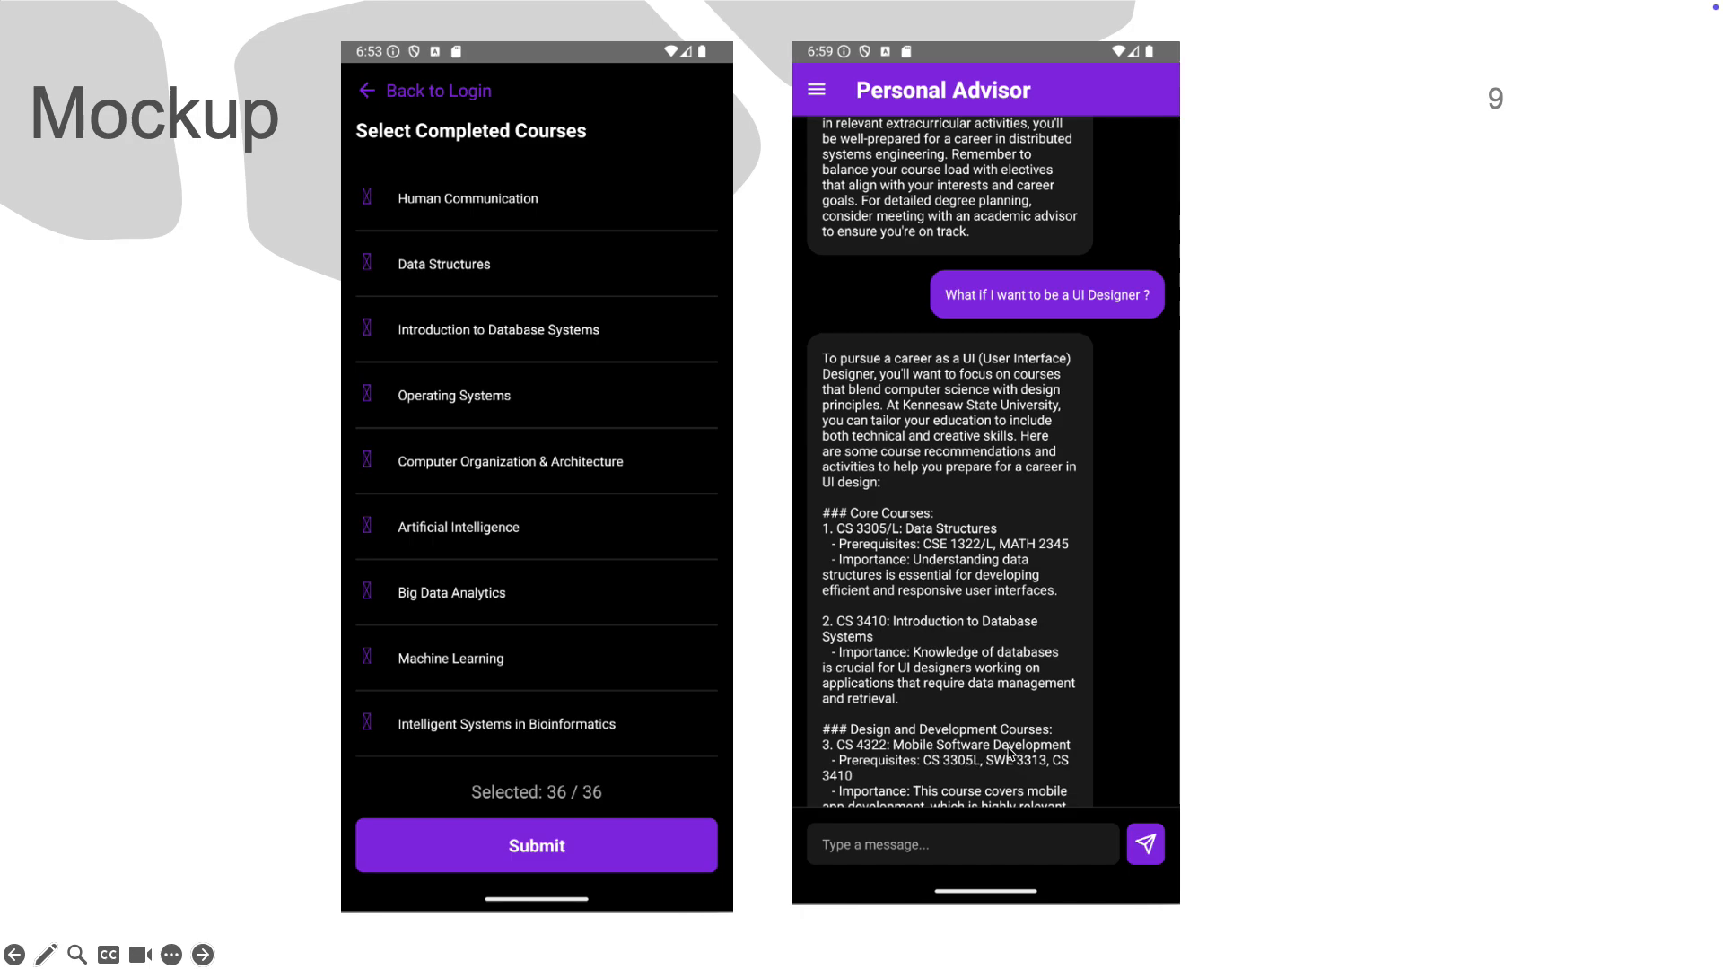
pyautogui.moveTo(1021, 605)
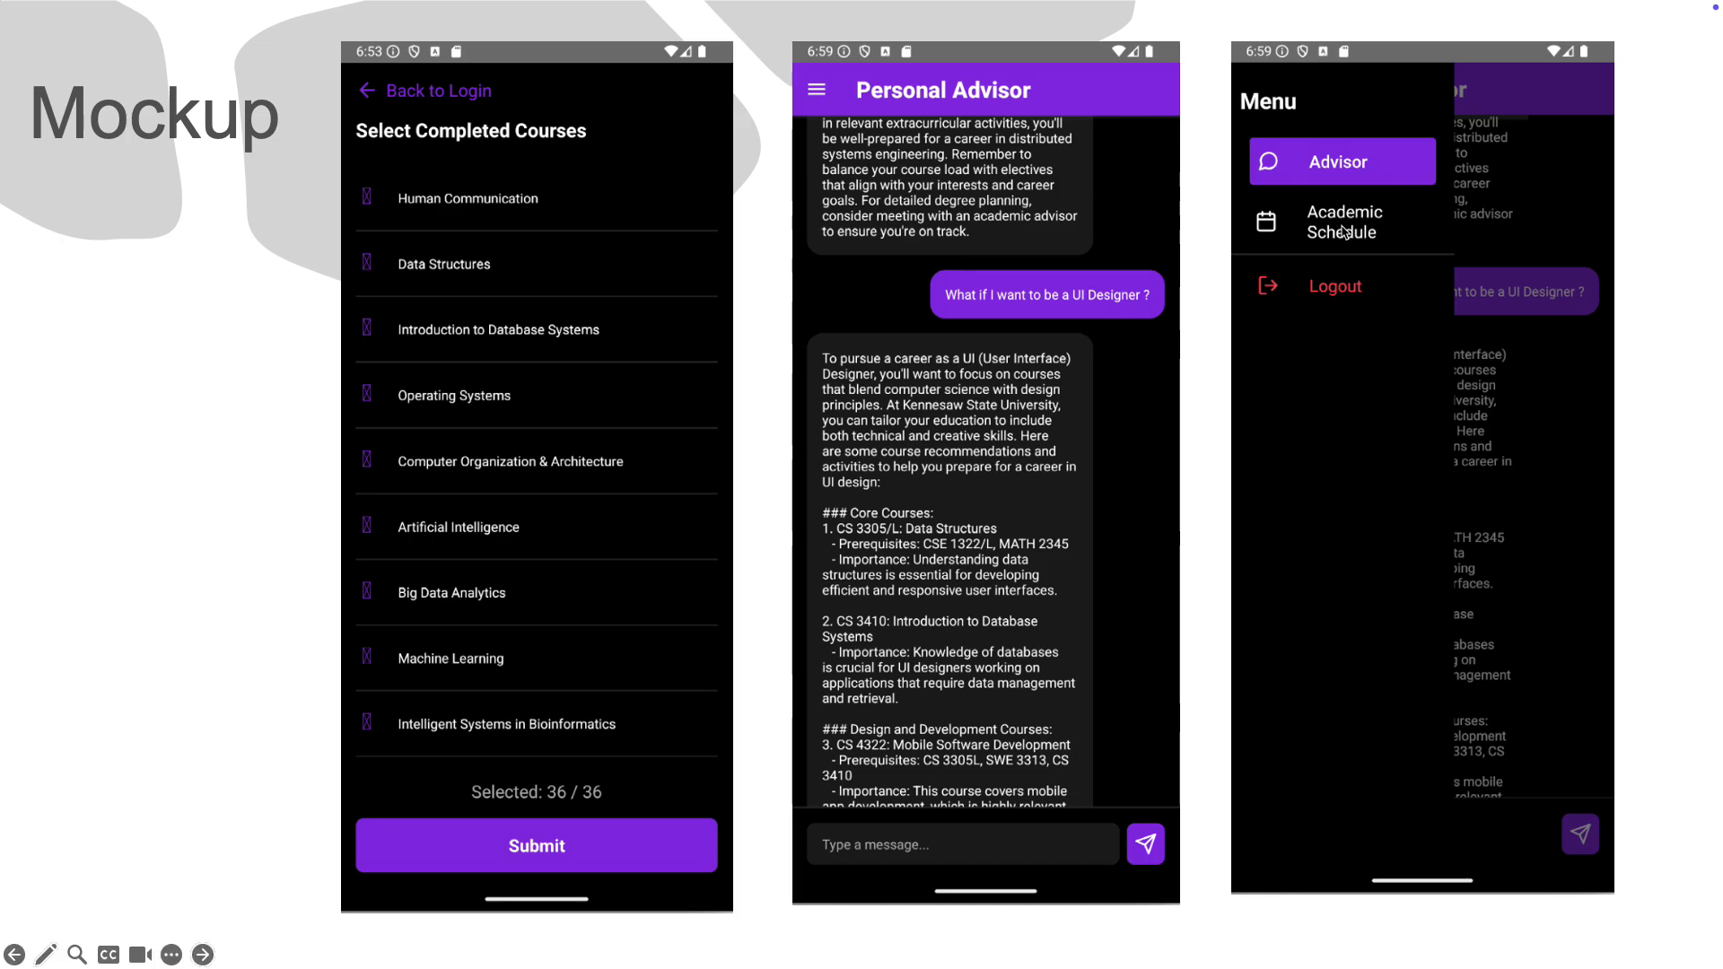
pyautogui.moveTo(1294, 431)
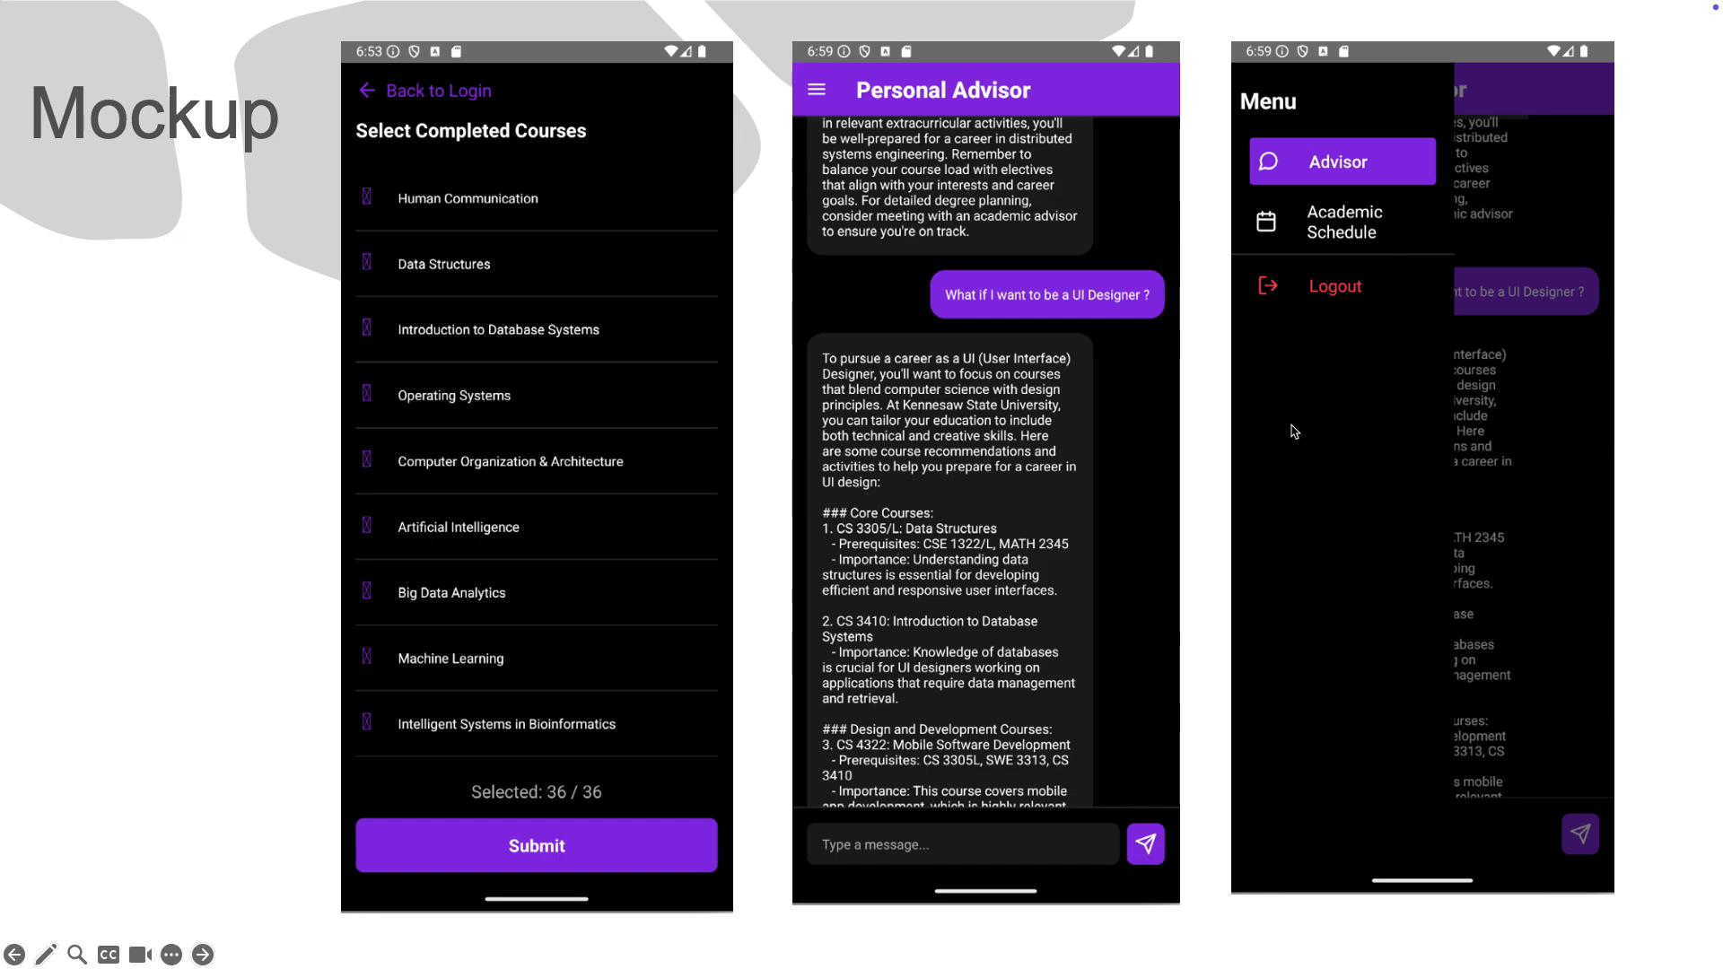